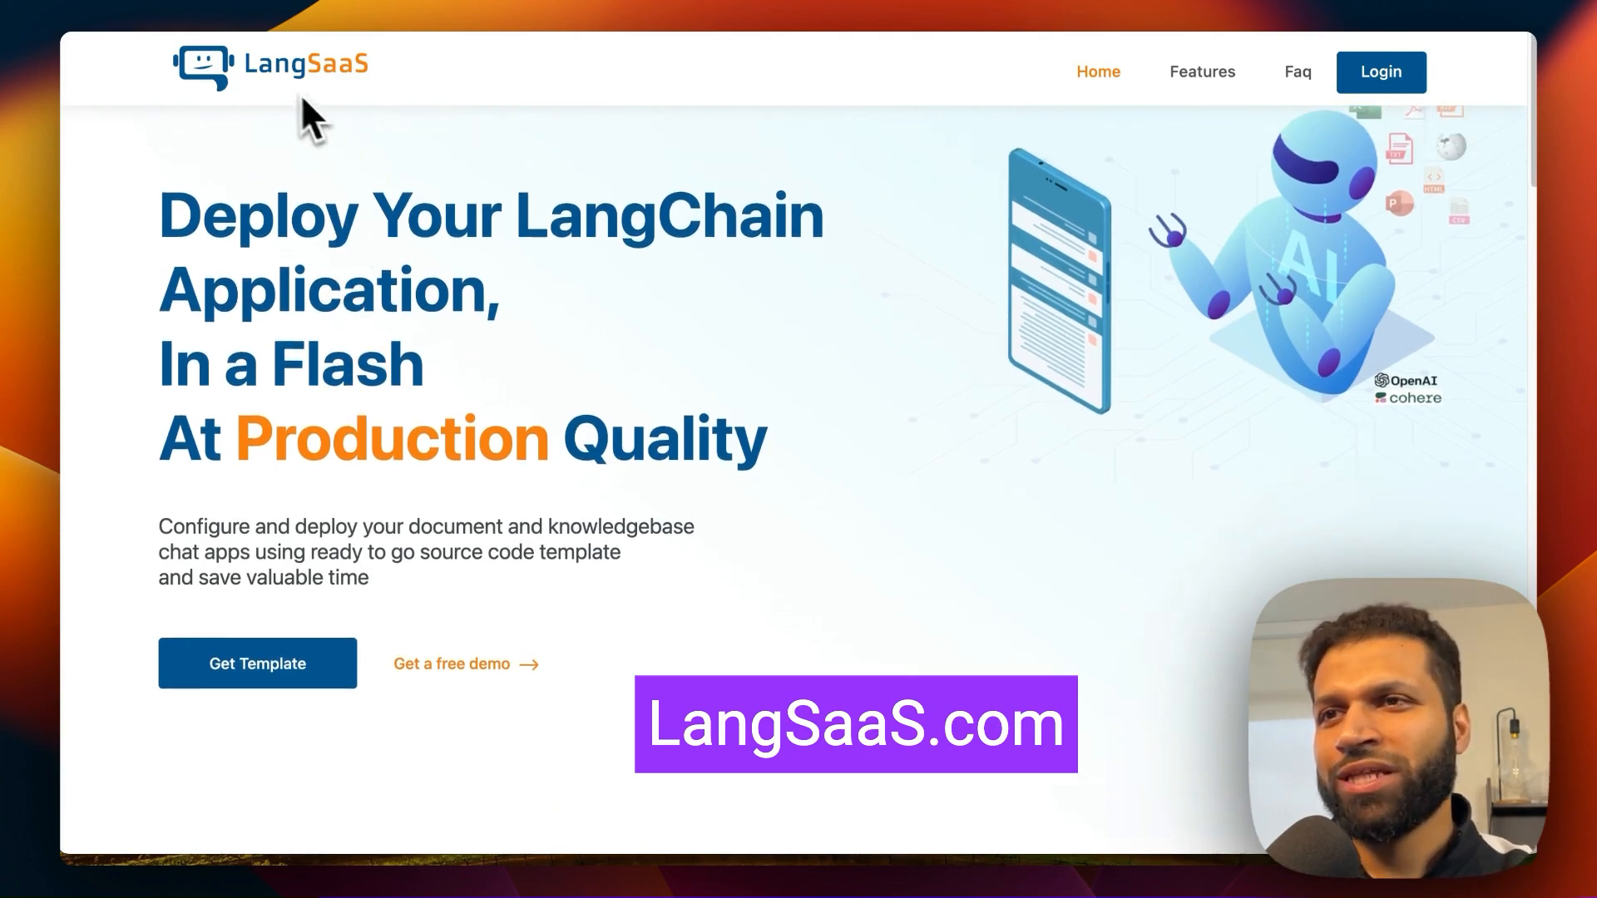
- Sign in from the header Login link with the pre-filled credentials to reach the credits dashboard
{"action": "scroll", "scroll_direction": "down", "scroll_amount": 3}
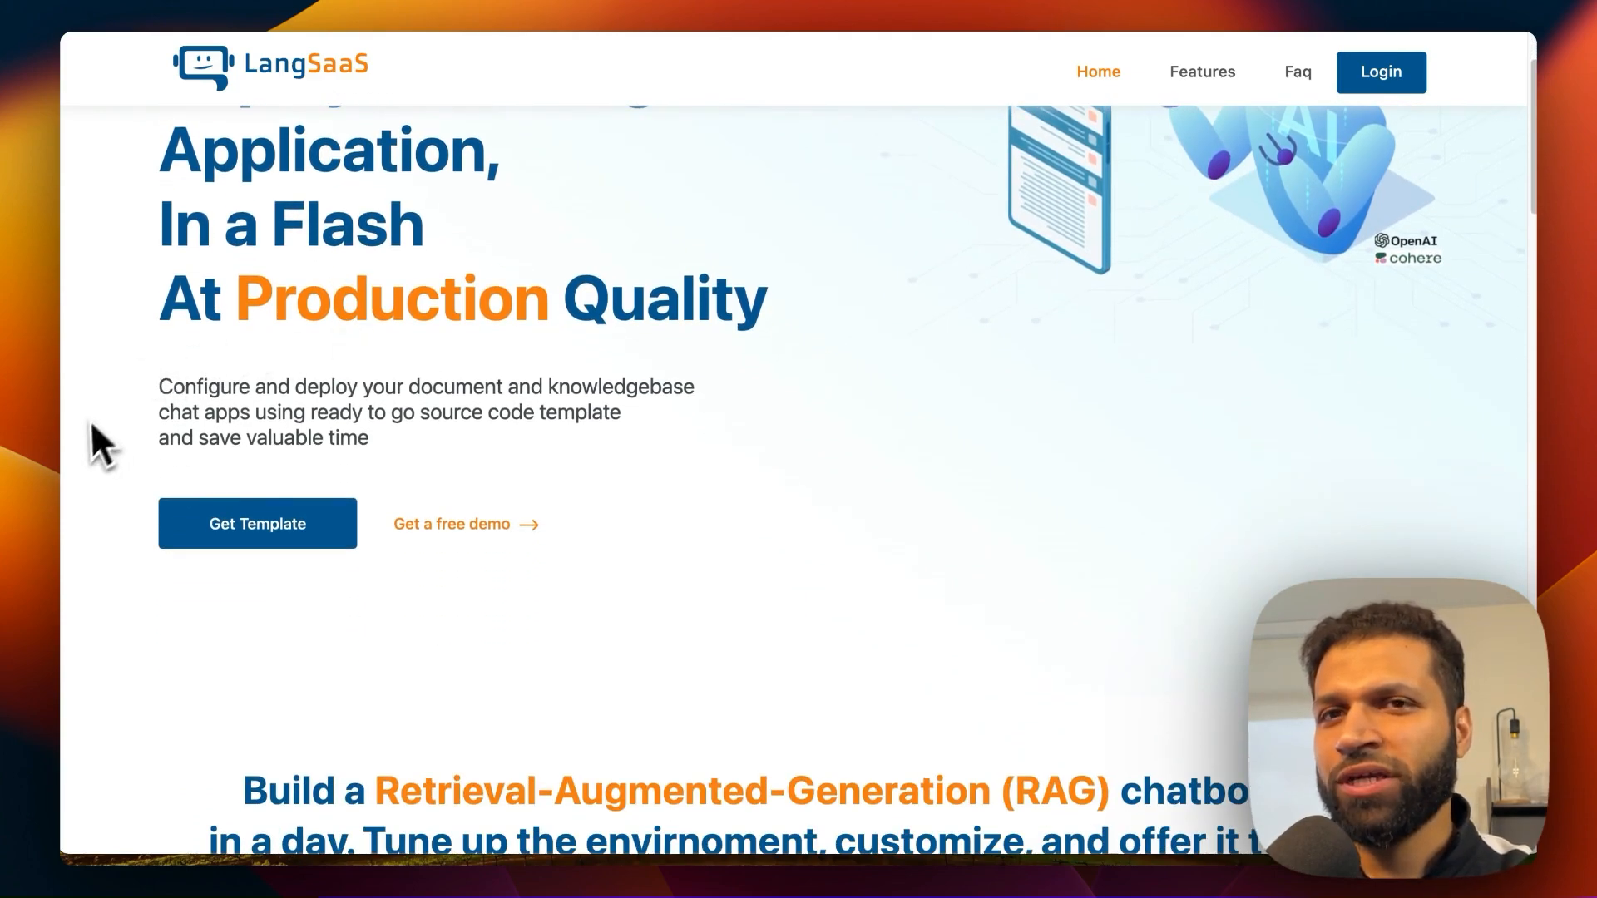
{"action": "scroll", "scroll_direction": "down", "scroll_amount": 3}
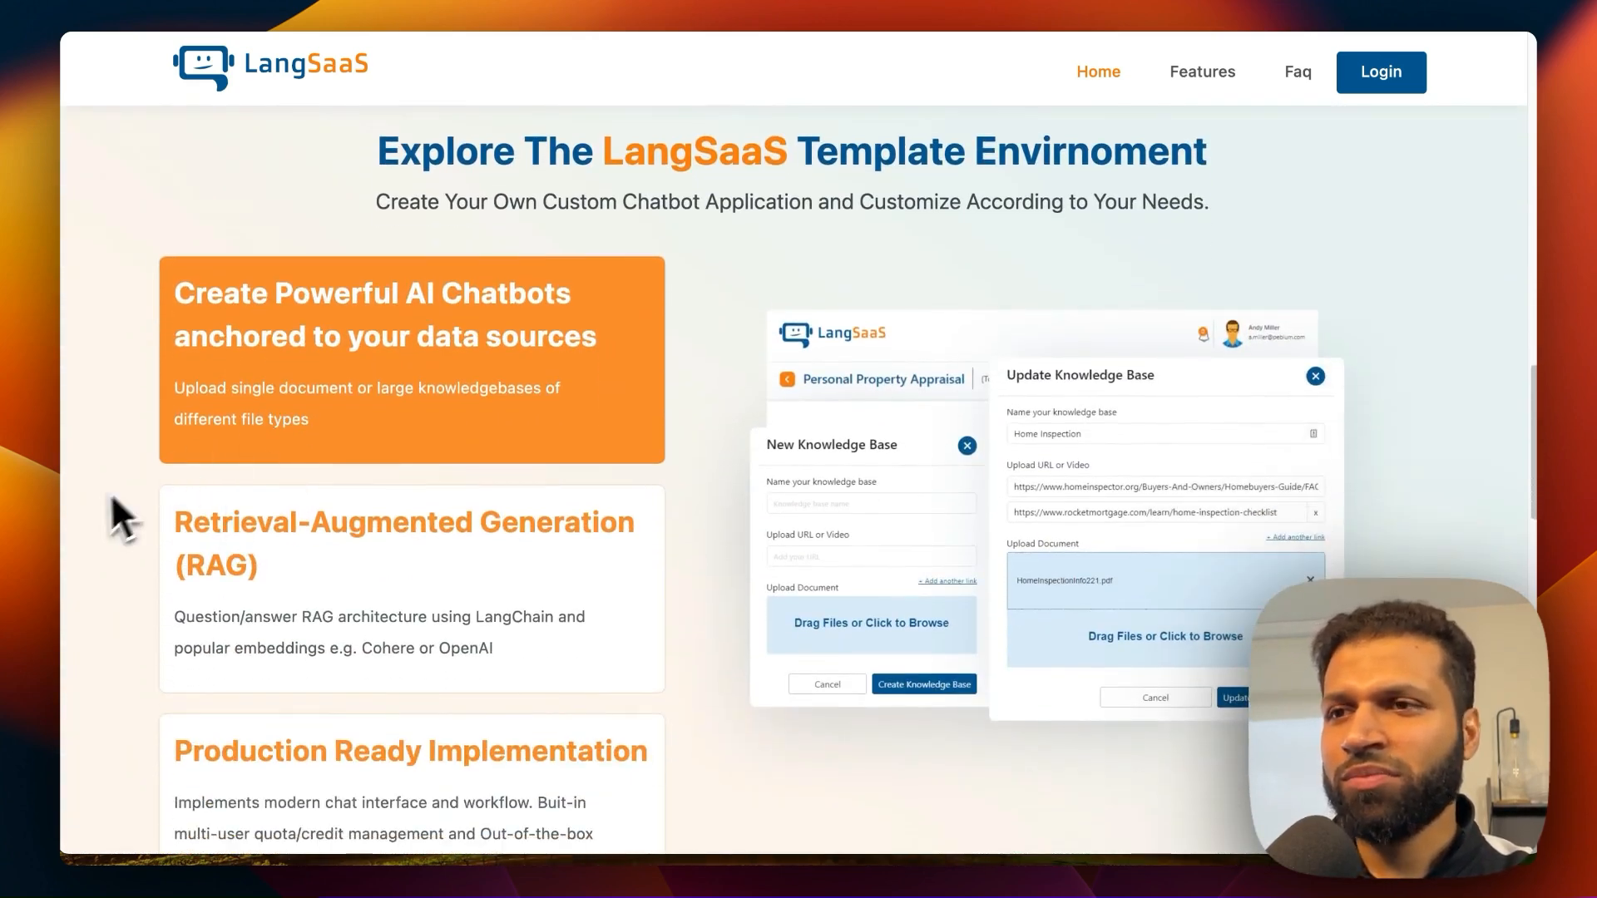
{"action": "scroll", "scroll_direction": "down", "scroll_amount": 3}
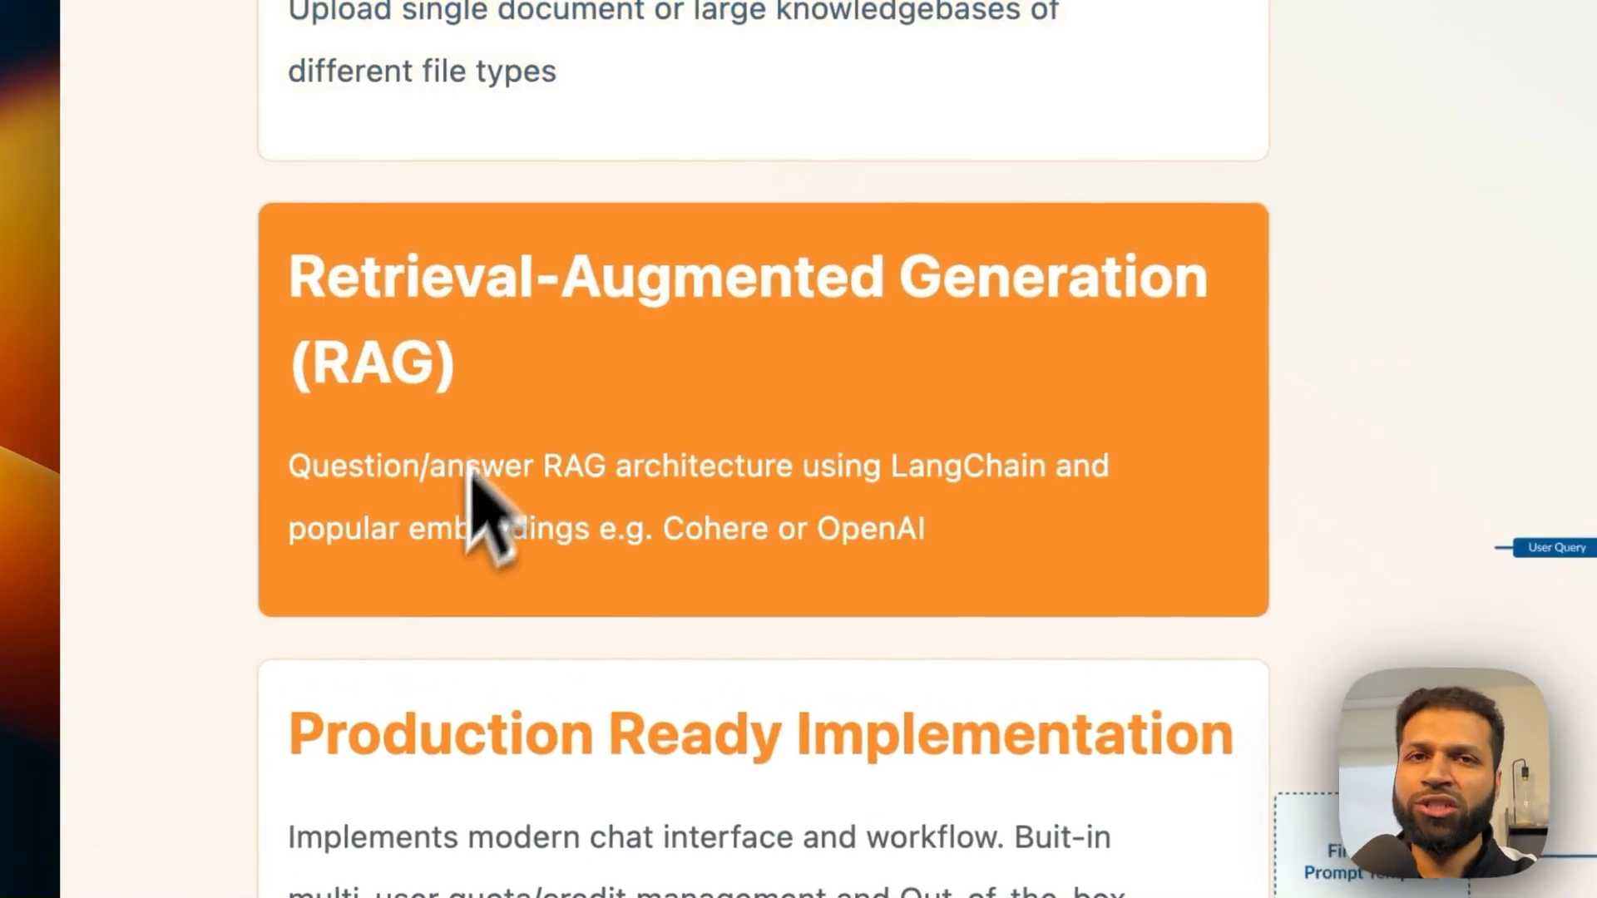
{"action": "scroll", "scroll_direction": "down", "scroll_amount": 3}
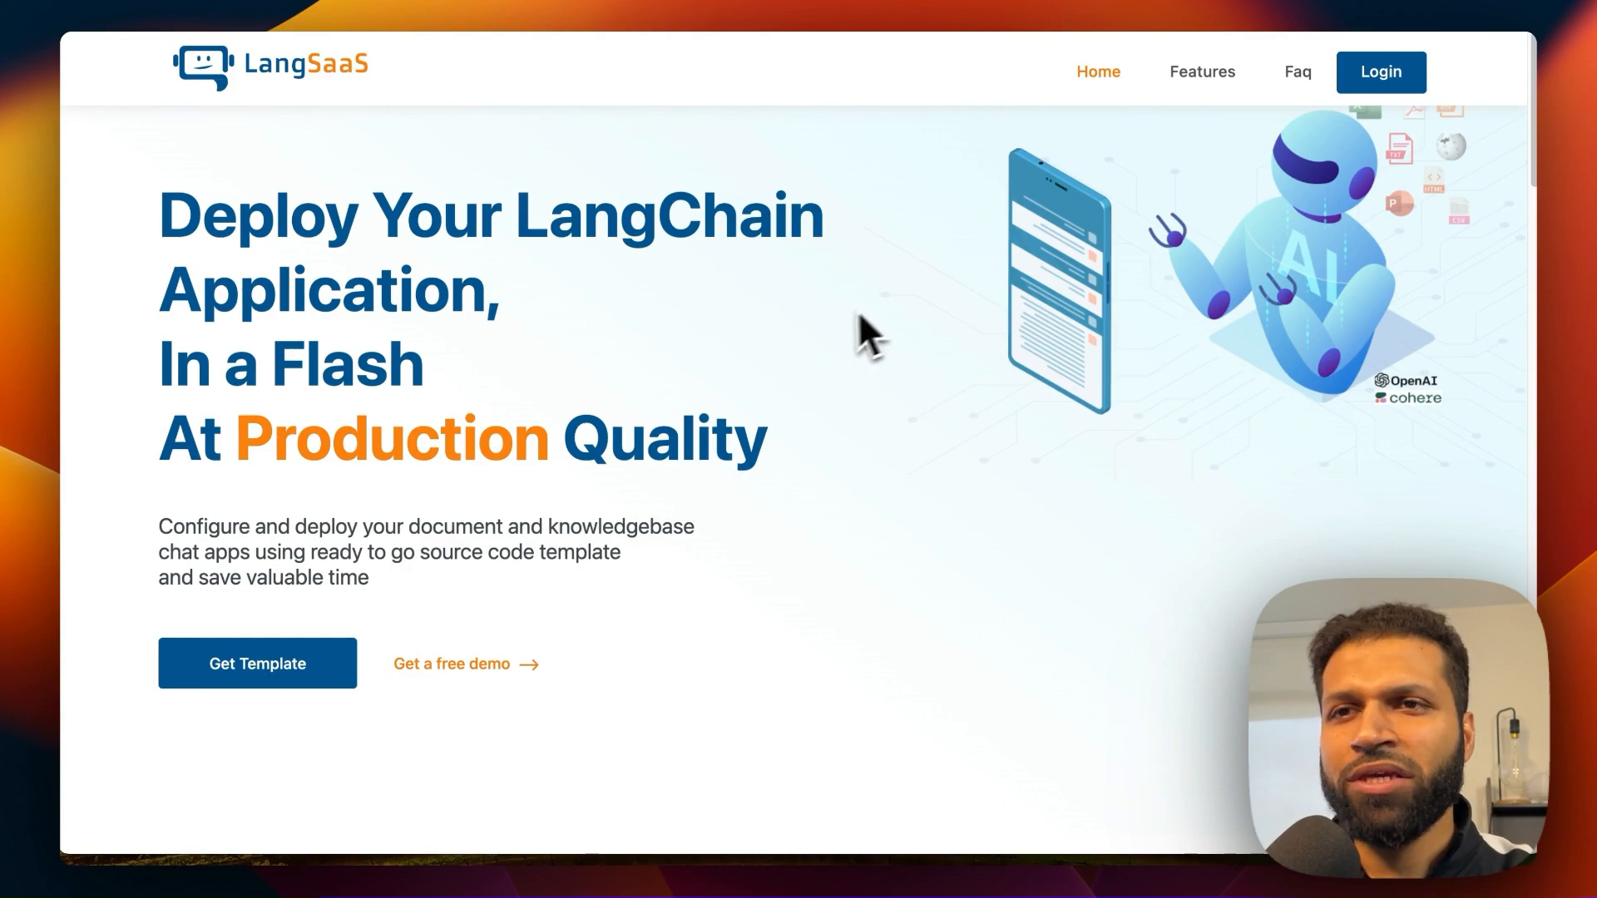
{"action": "left_click", "coordinate": [1379, 72]}
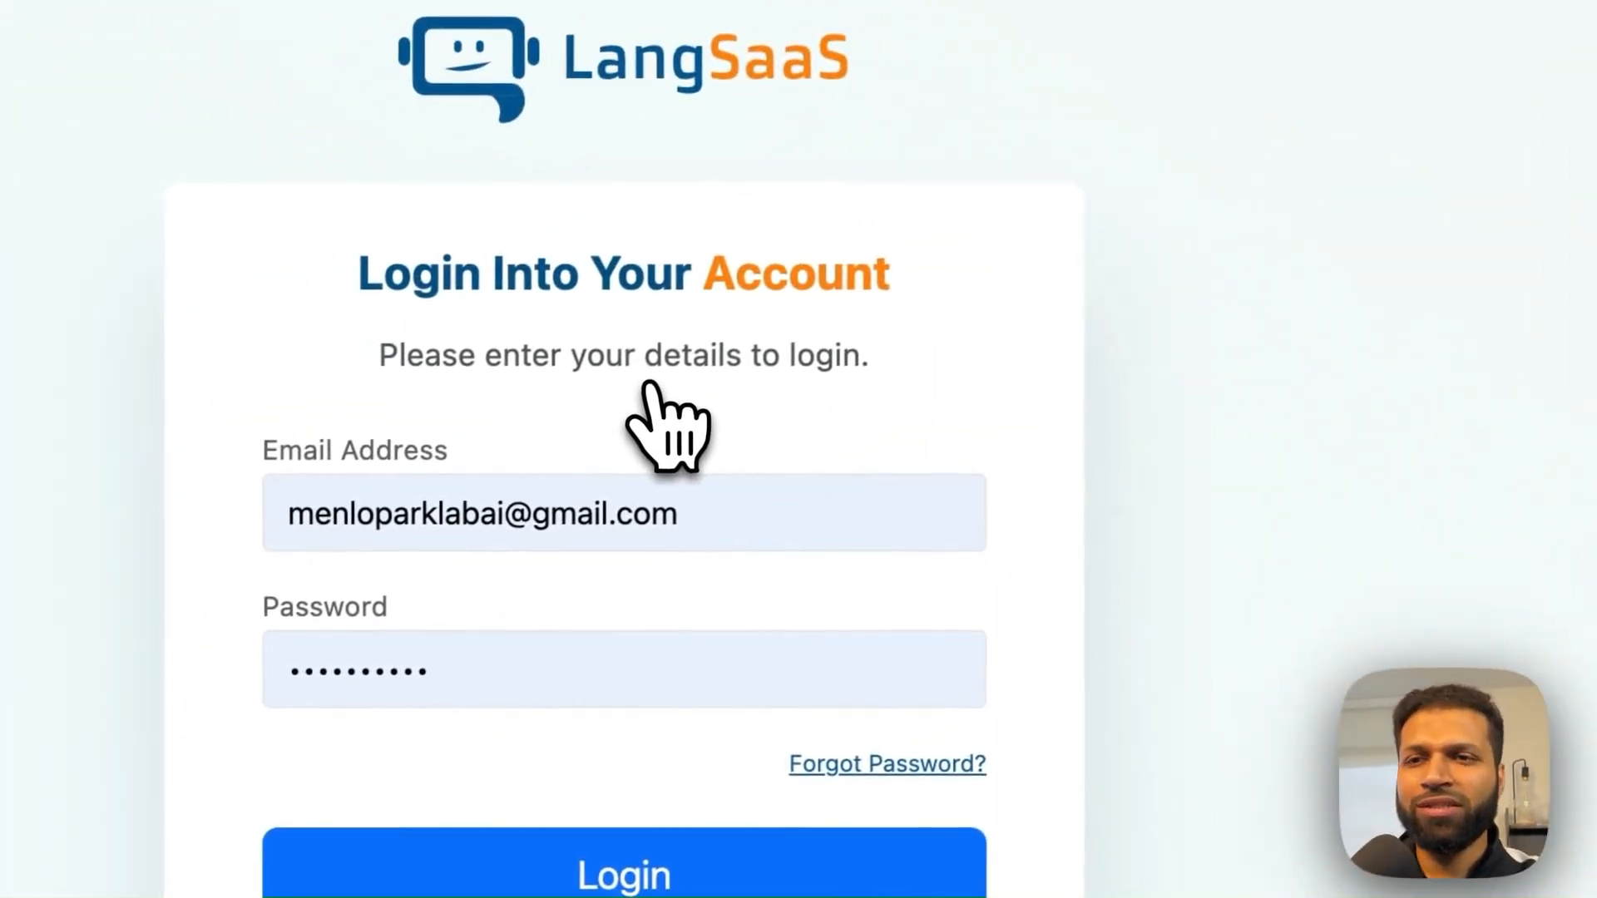
{"action": "scroll", "scroll_direction": "down", "scroll_amount": 3}
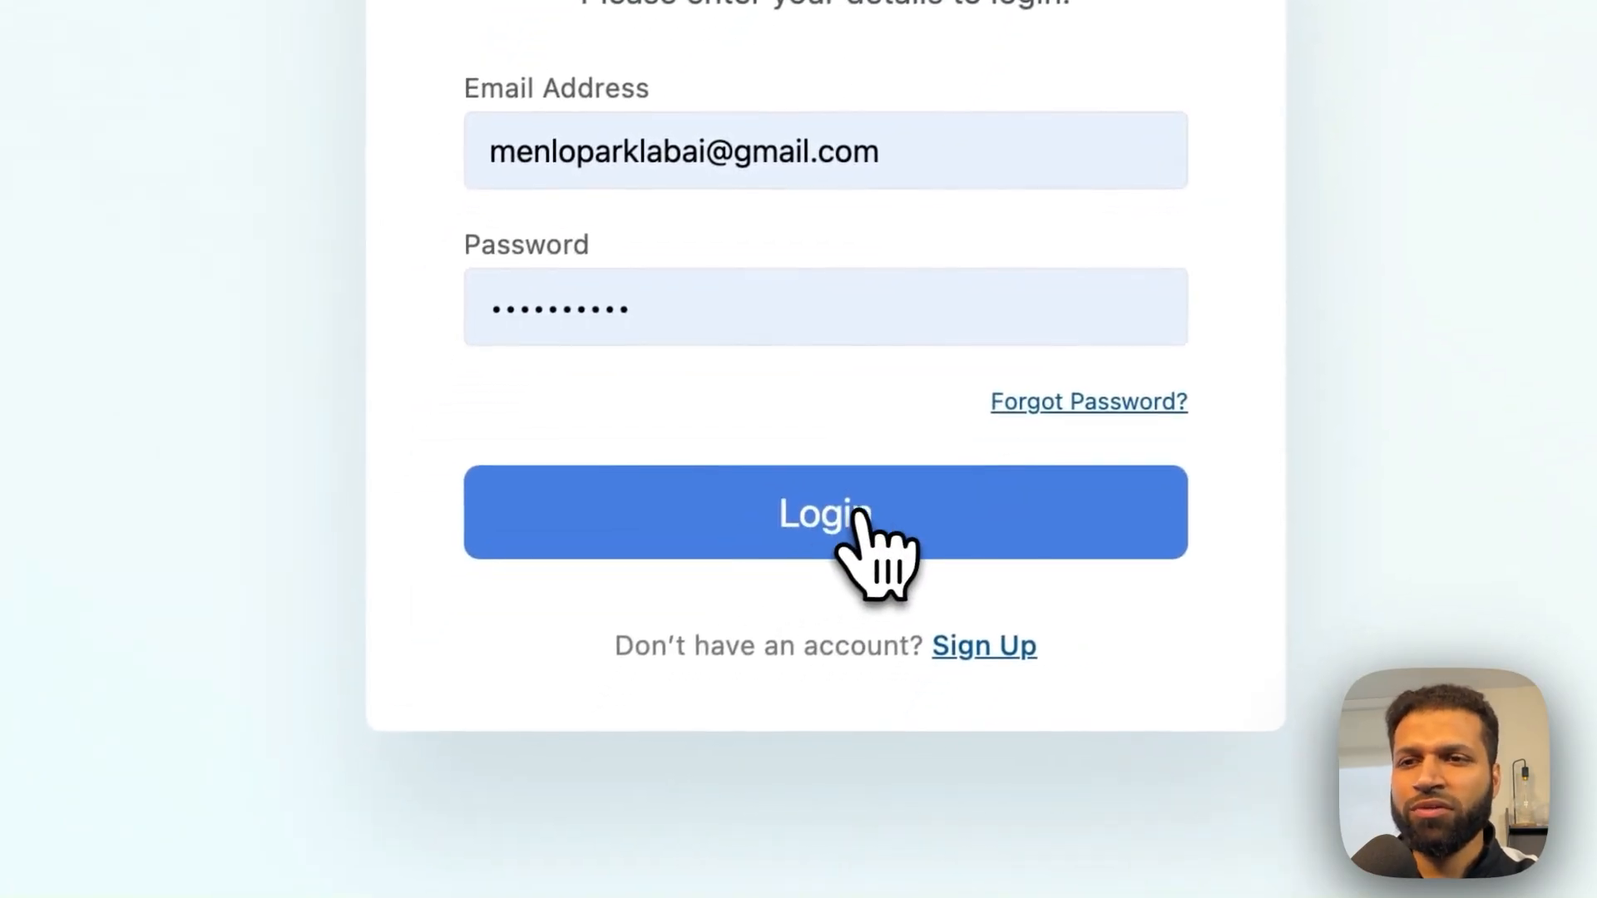
{"action": "left_click", "coordinate": [824, 512]}
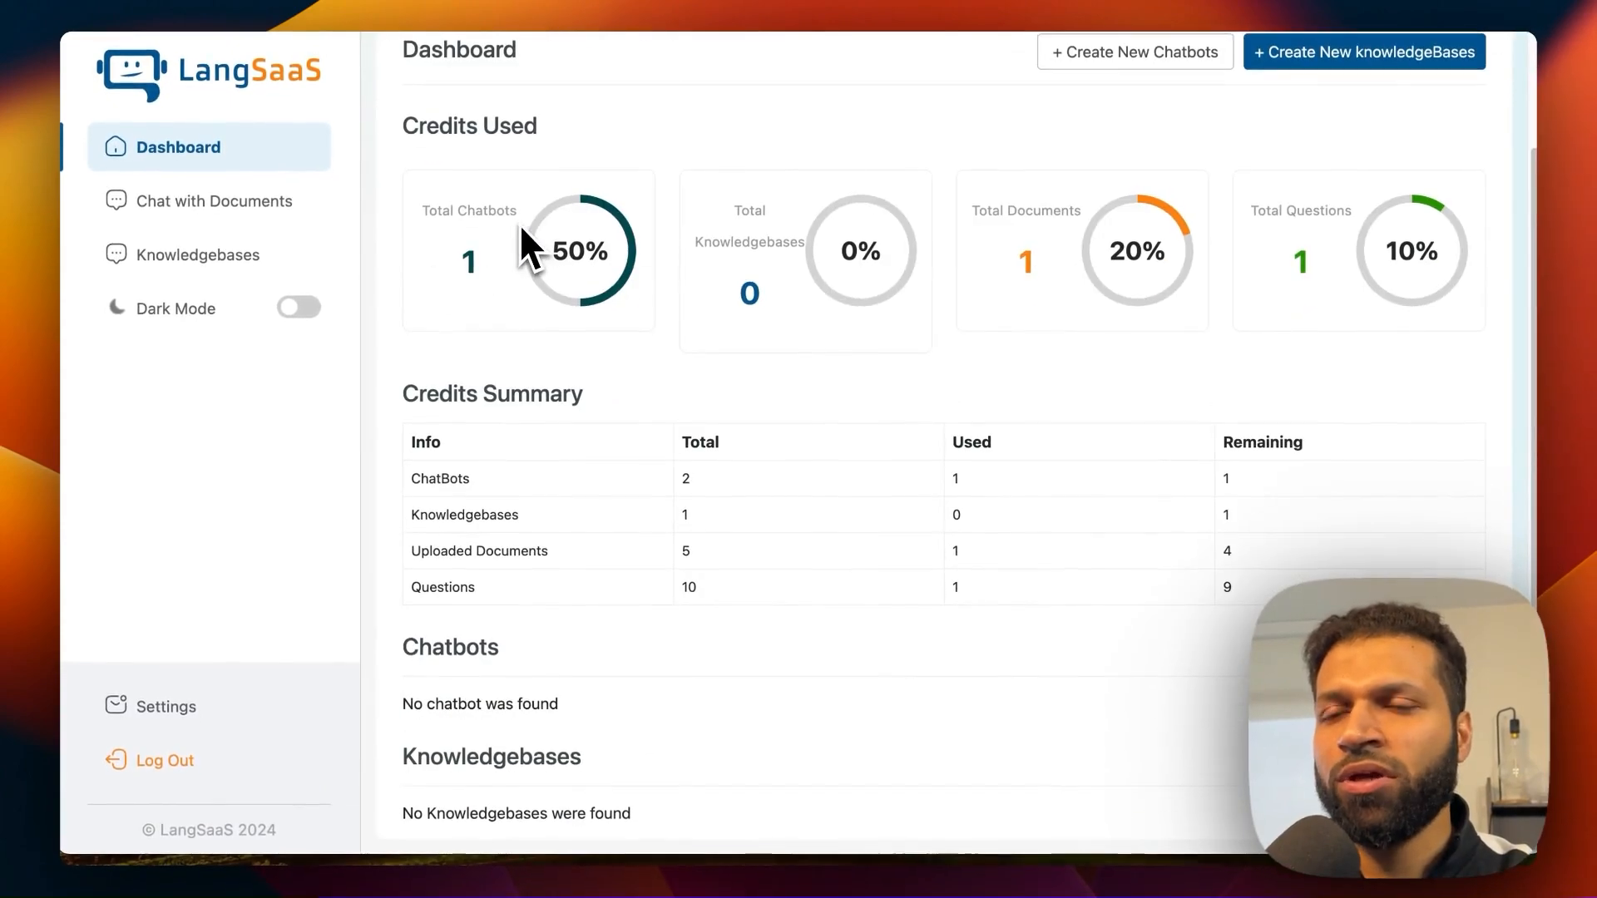
{"action": "mouse_move", "coordinate": [1369, 264]}
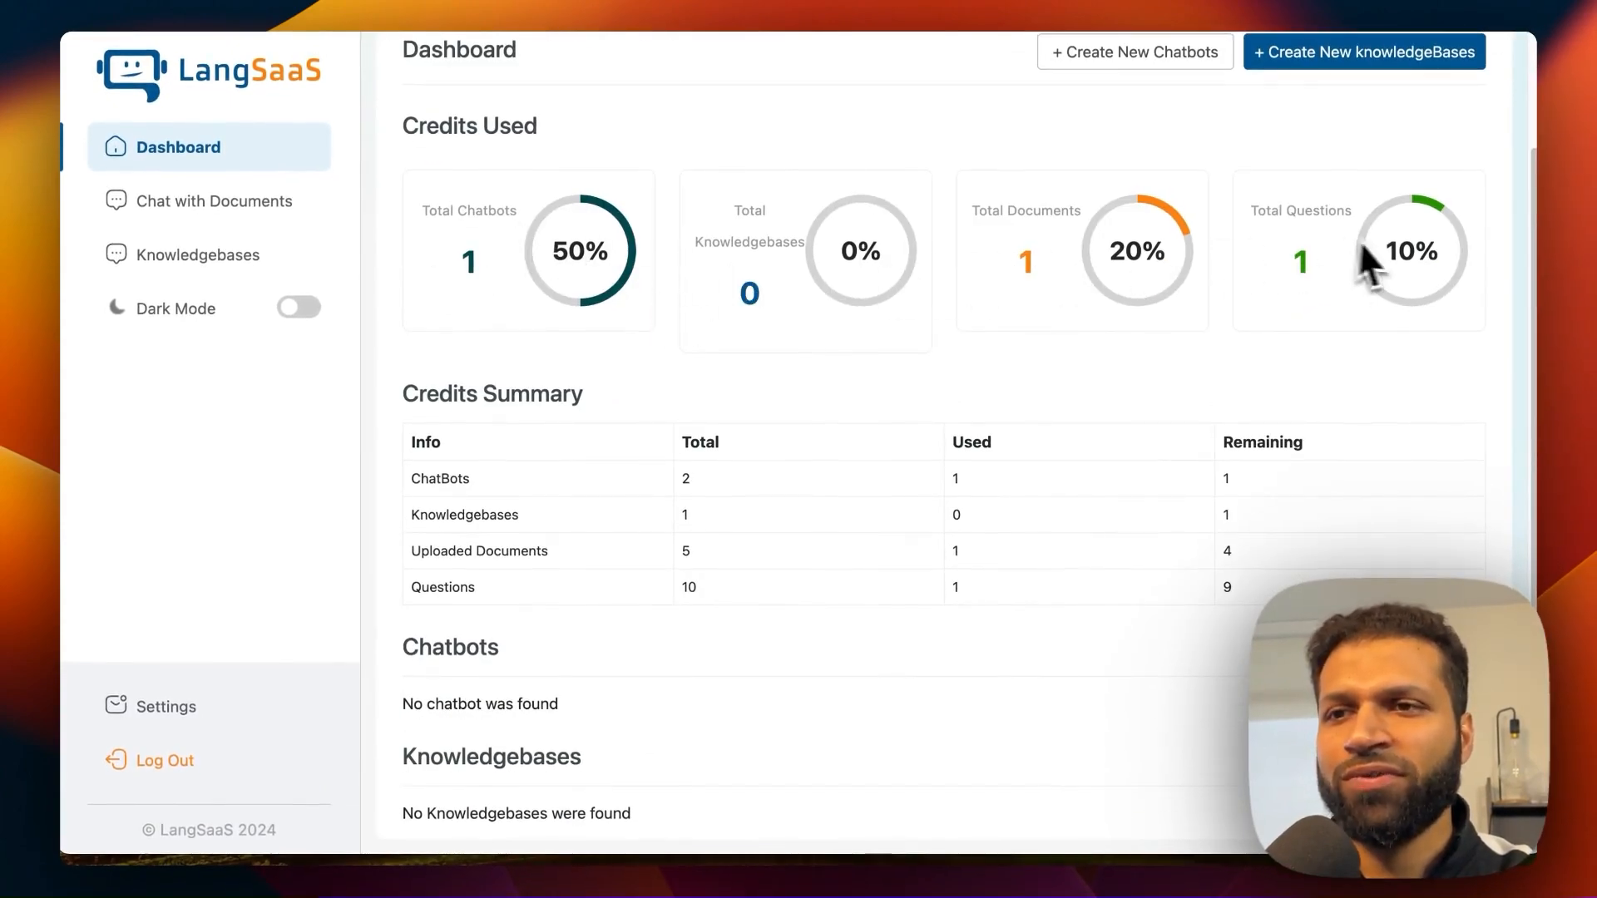
{"action": "mouse_move", "coordinate": [705, 529]}
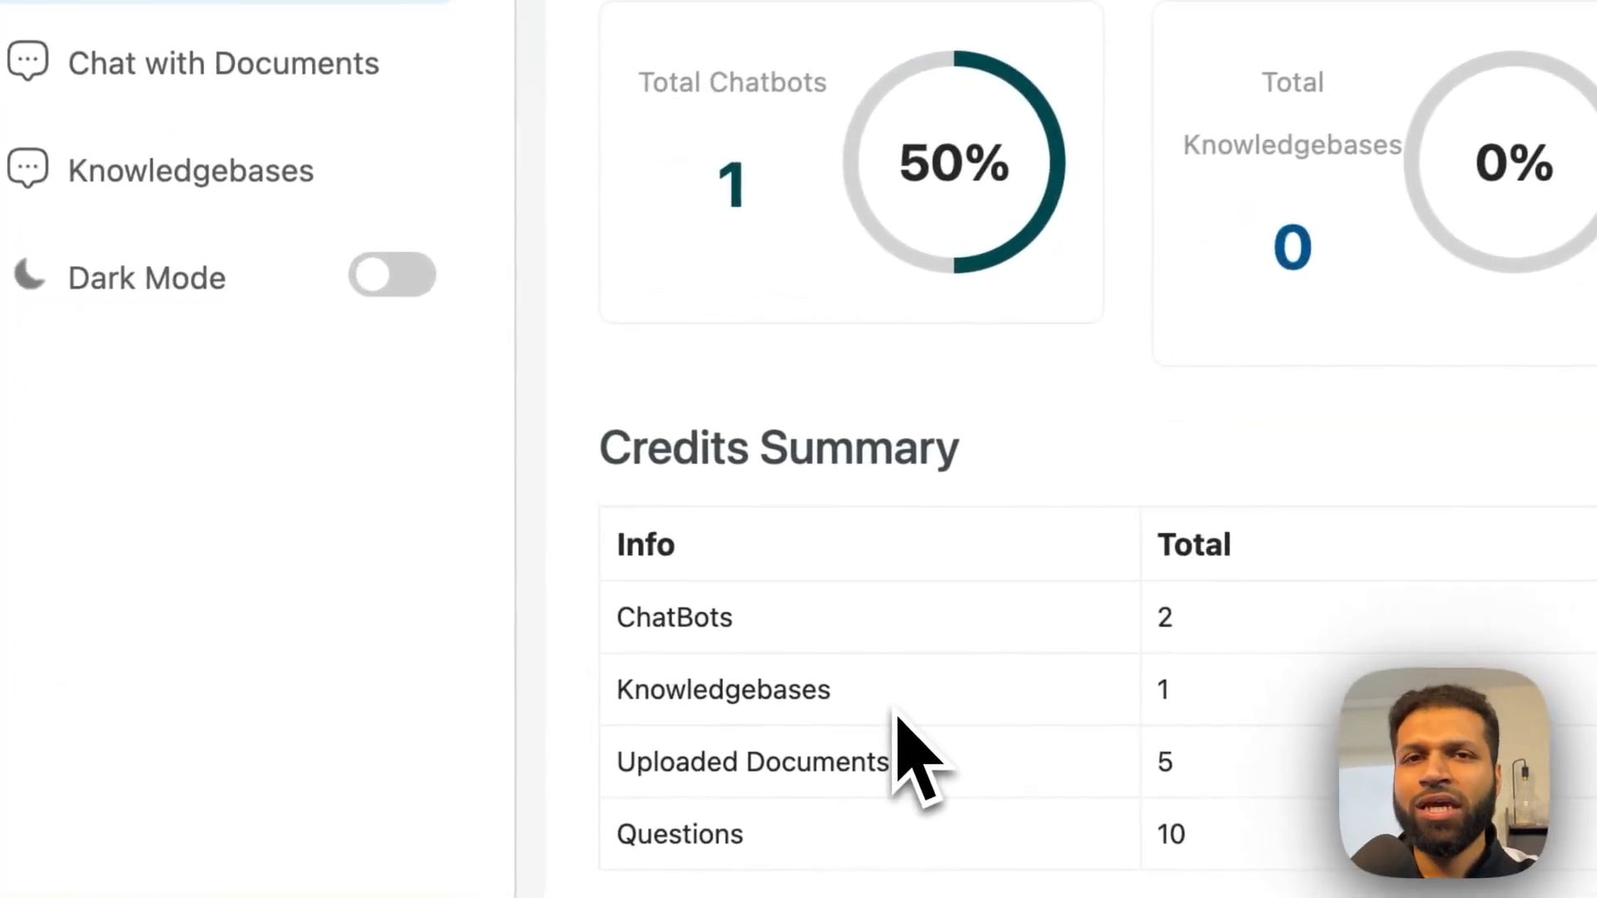
- Visit Chat with Documents and Knowledgebases, both empty, ending on Chat with Documents
{"action": "left_click", "coordinate": [224, 63]}
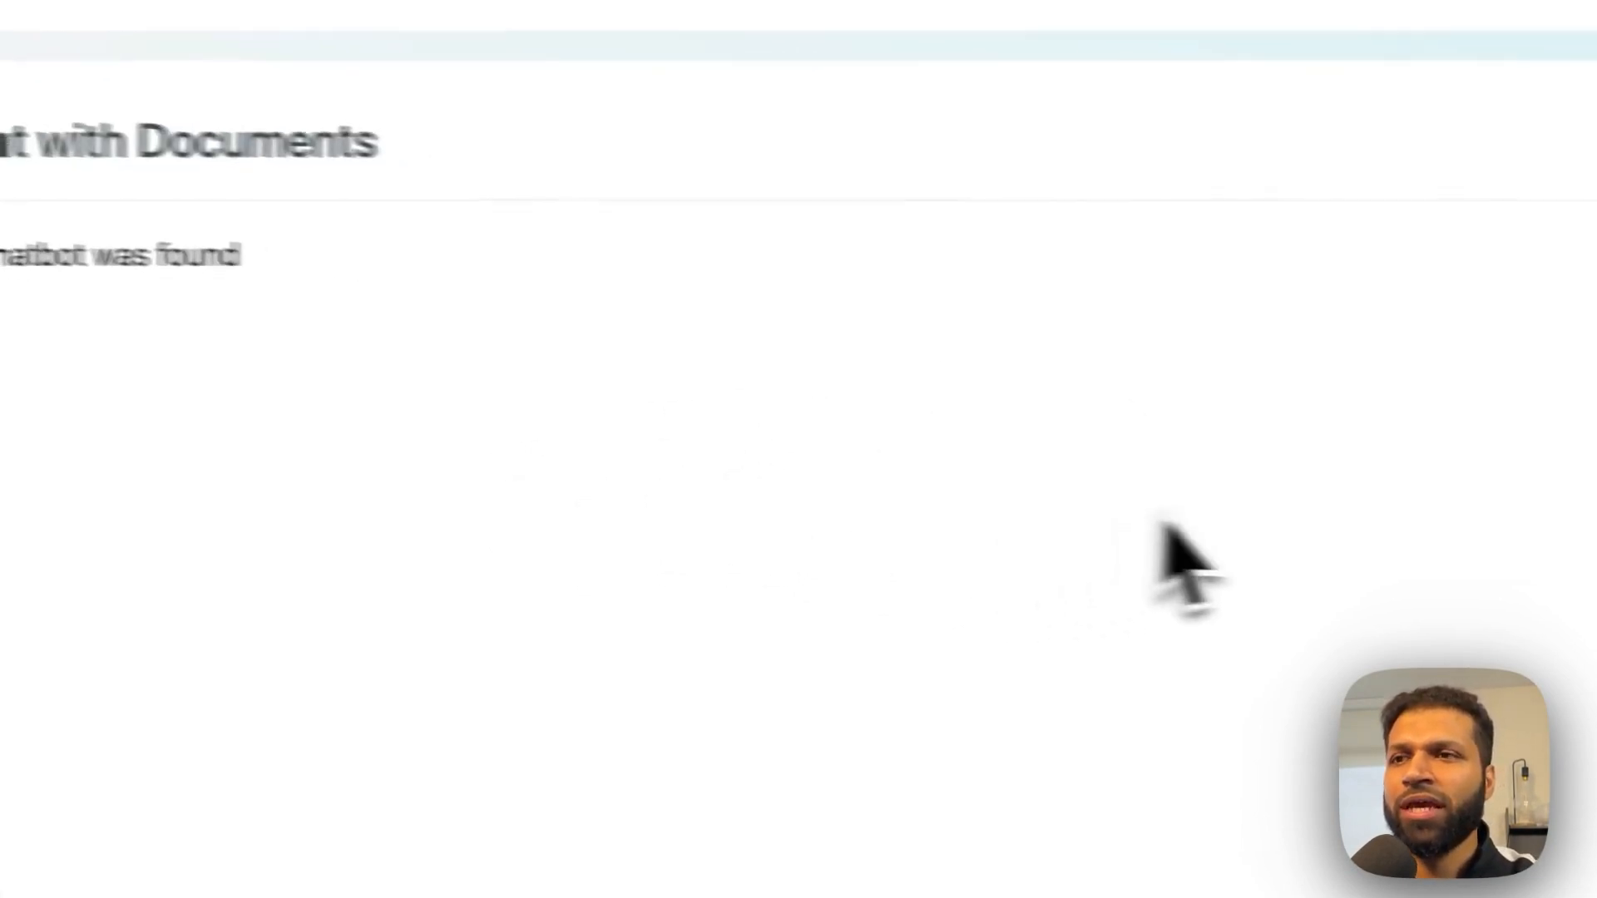
{"action": "left_click", "coordinate": [346, 407]}
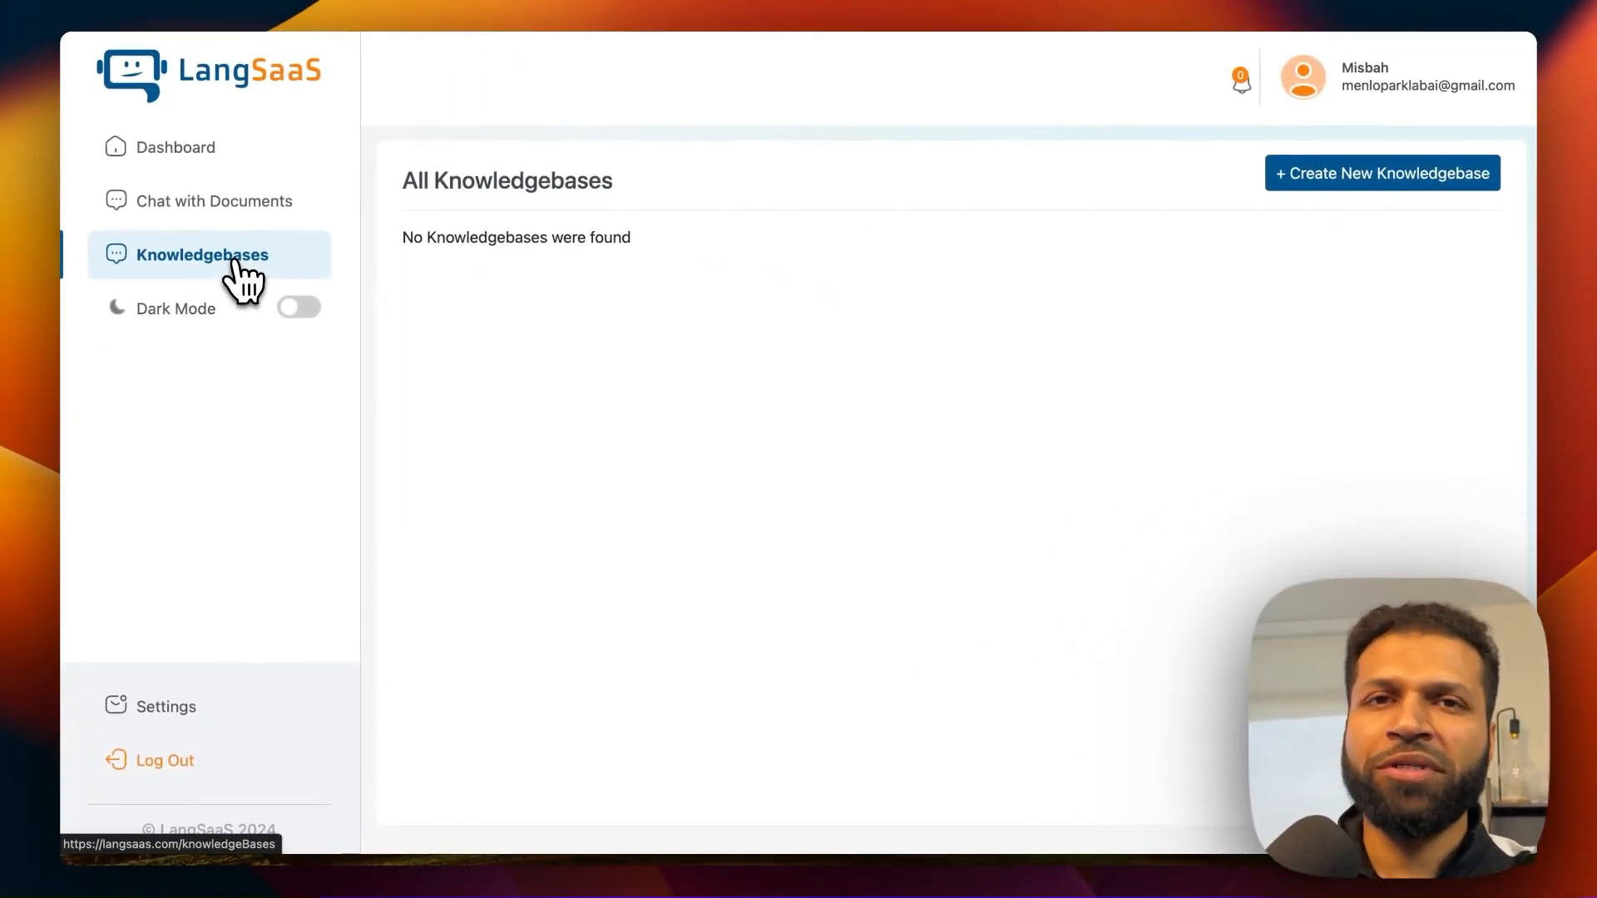
{"action": "left_click", "coordinate": [215, 200]}
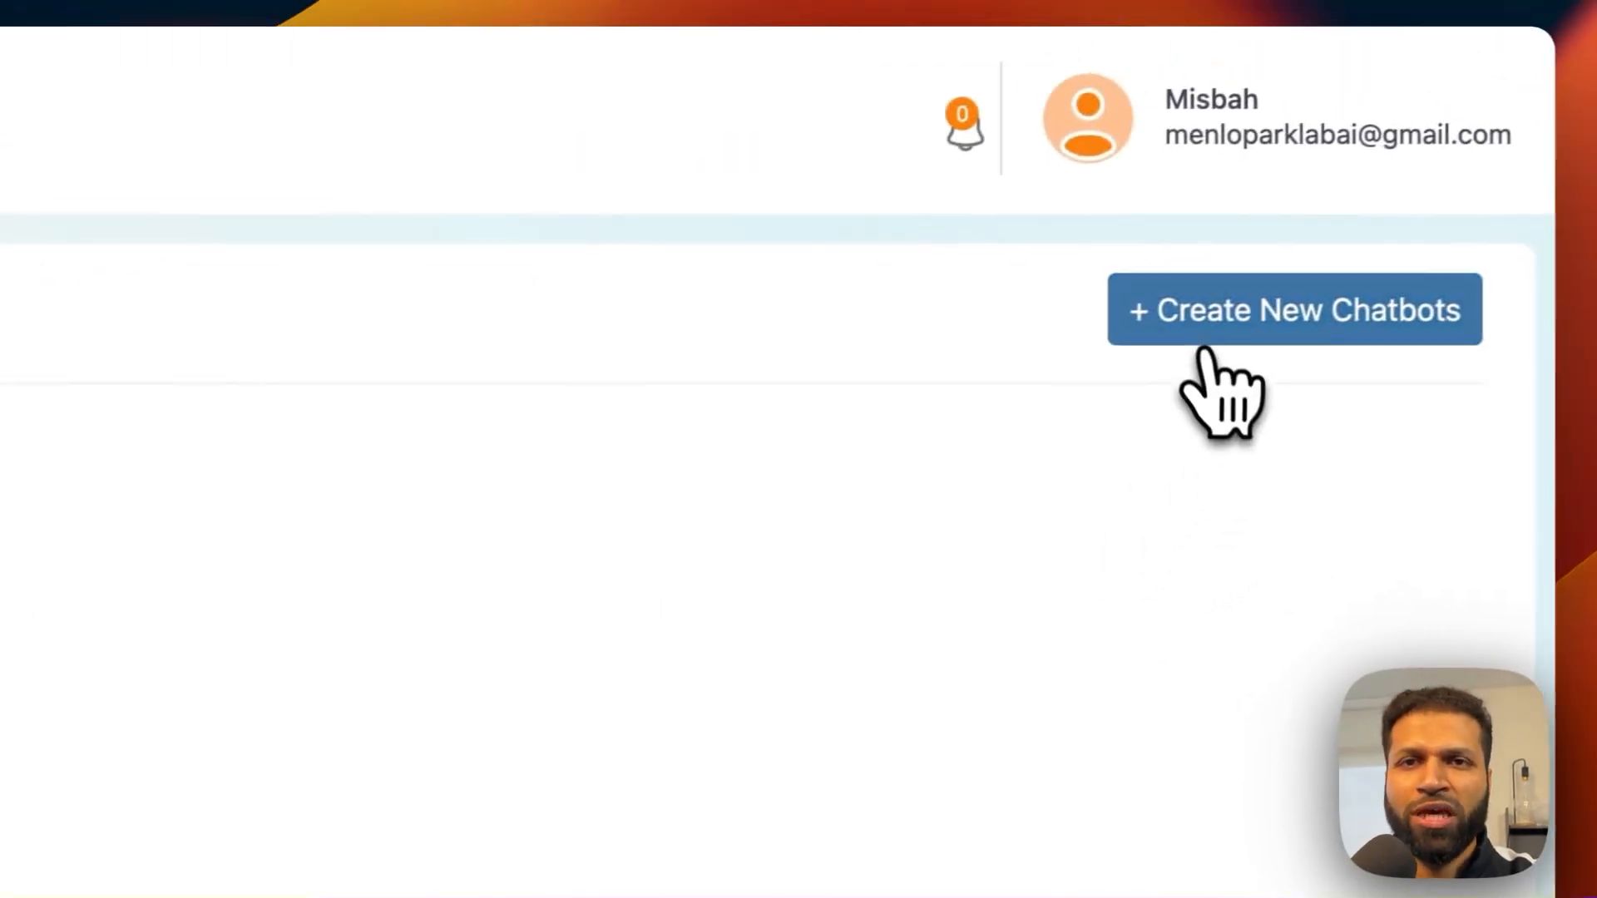
- Start creating a new chatbot from the Chat with Documents page
{"action": "left_click", "coordinate": [1294, 310]}
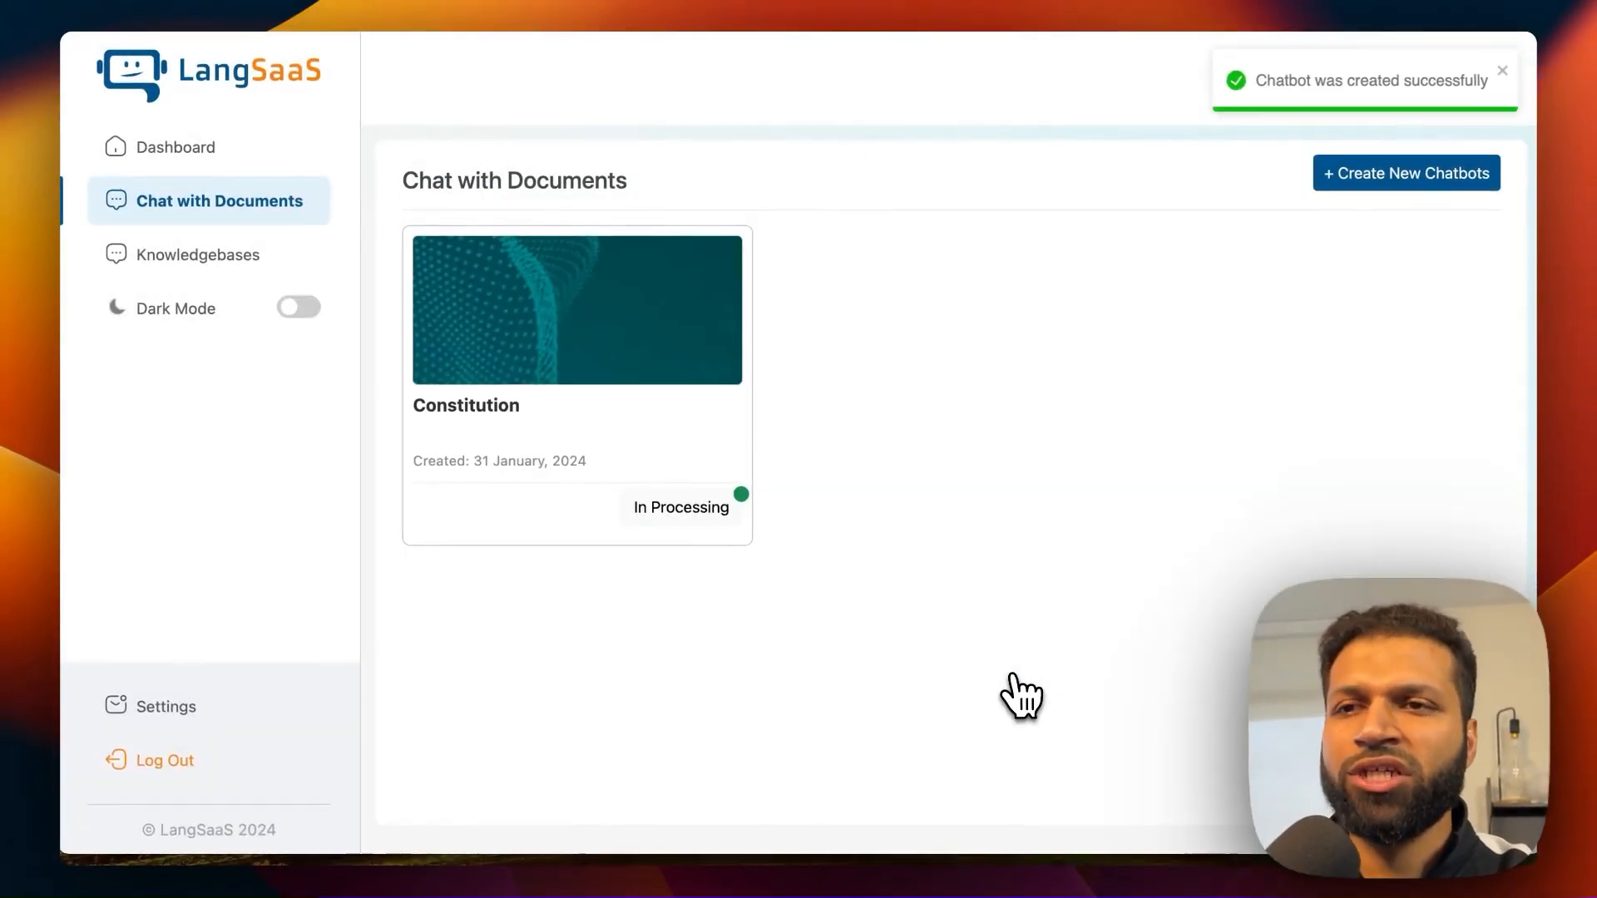
{"action": "mouse_move", "coordinate": [955, 424]}
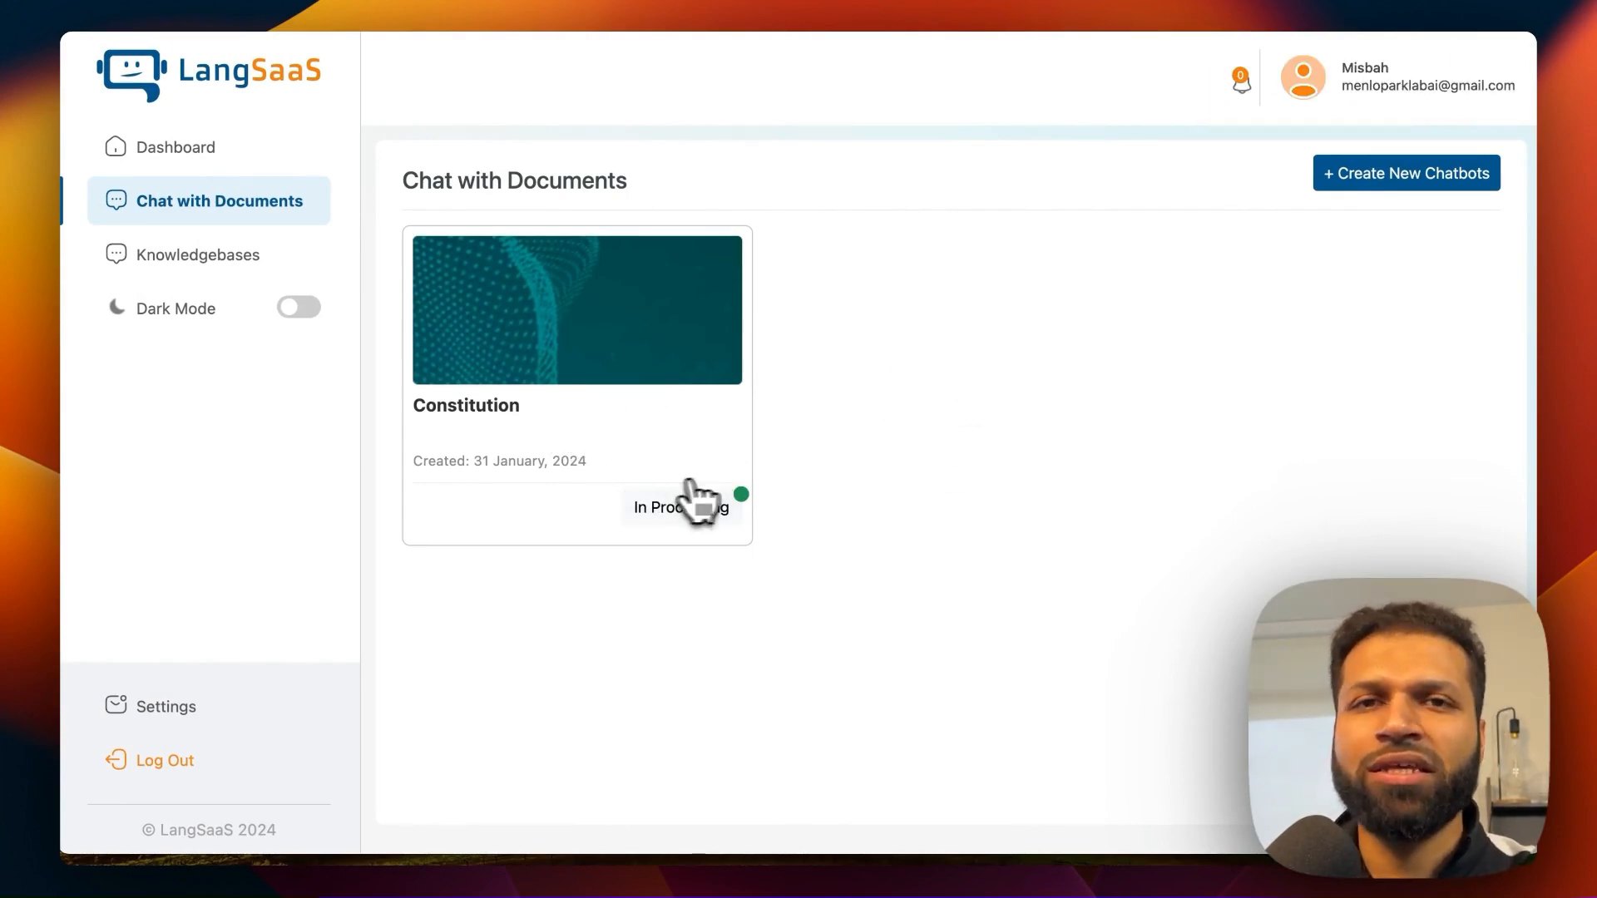
{"action": "mouse_move", "coordinate": [198, 255]}
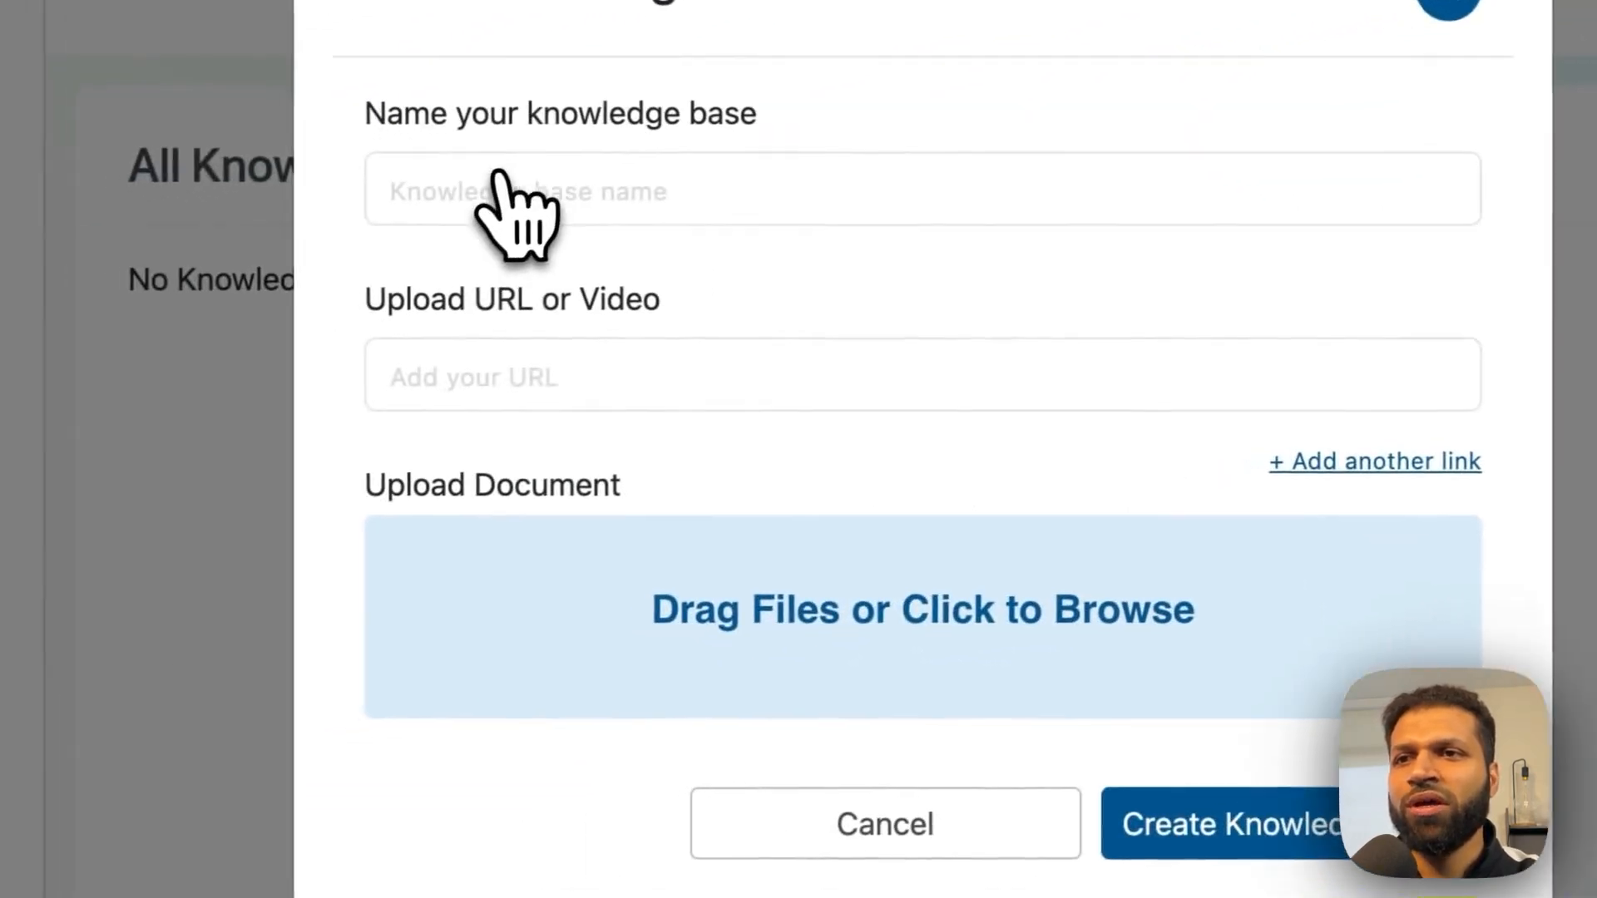
- Cancel the New Knowledge Base dialog to see the processed Constitution card
{"action": "left_click", "coordinate": [916, 374]}
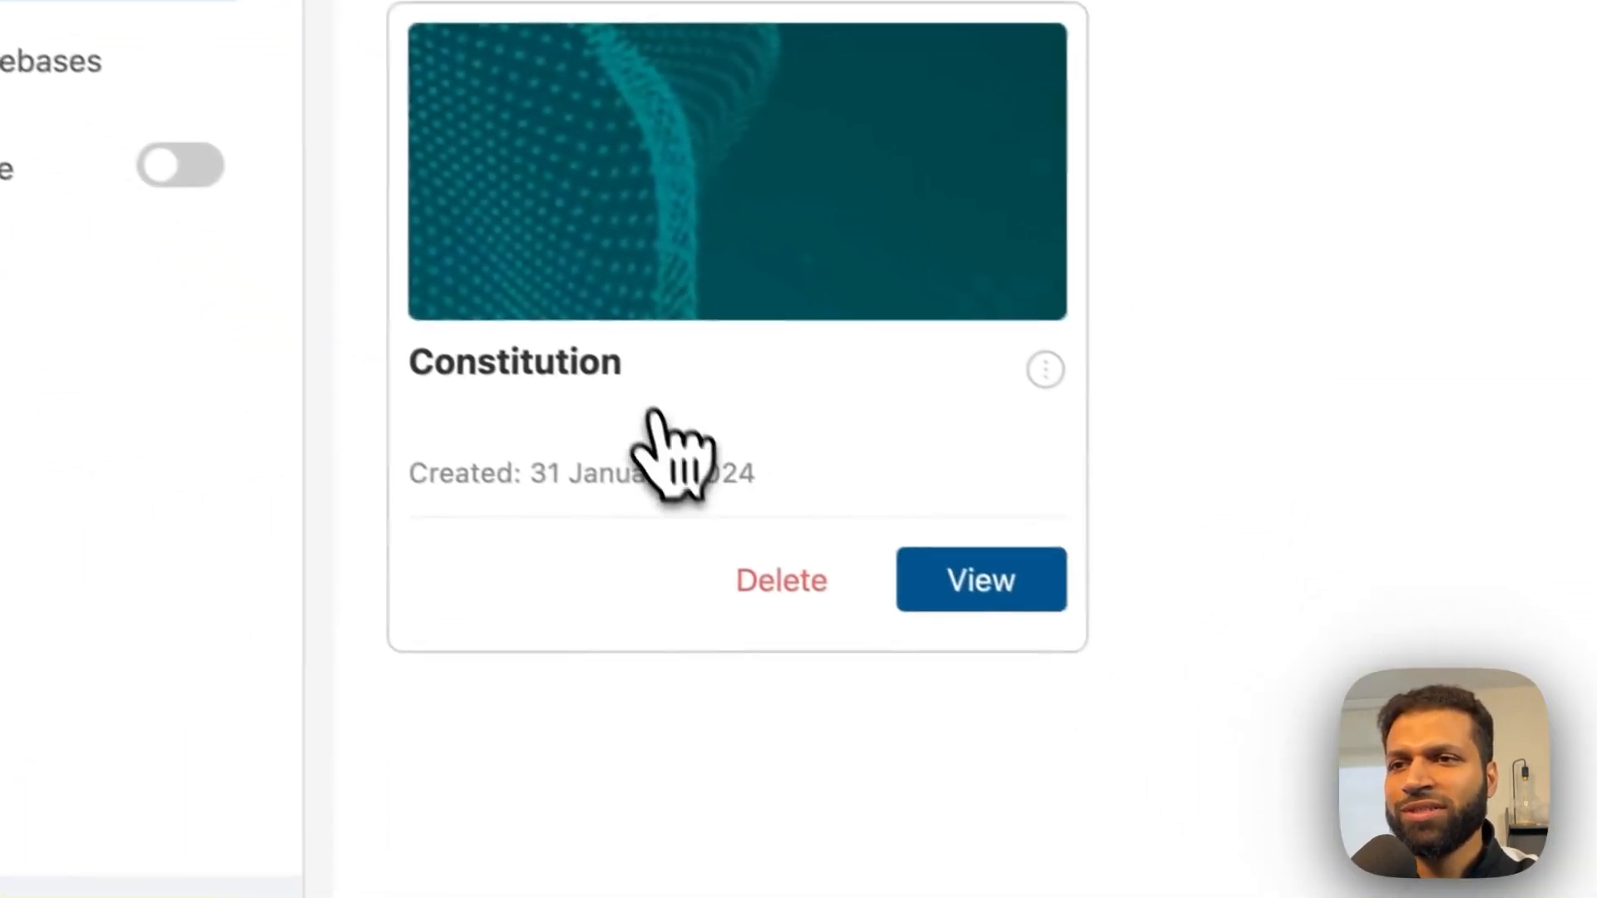
- Ask the Constitution chatbot 'What is this document?' and return to the chatbot list
{"action": "left_click", "coordinate": [980, 578]}
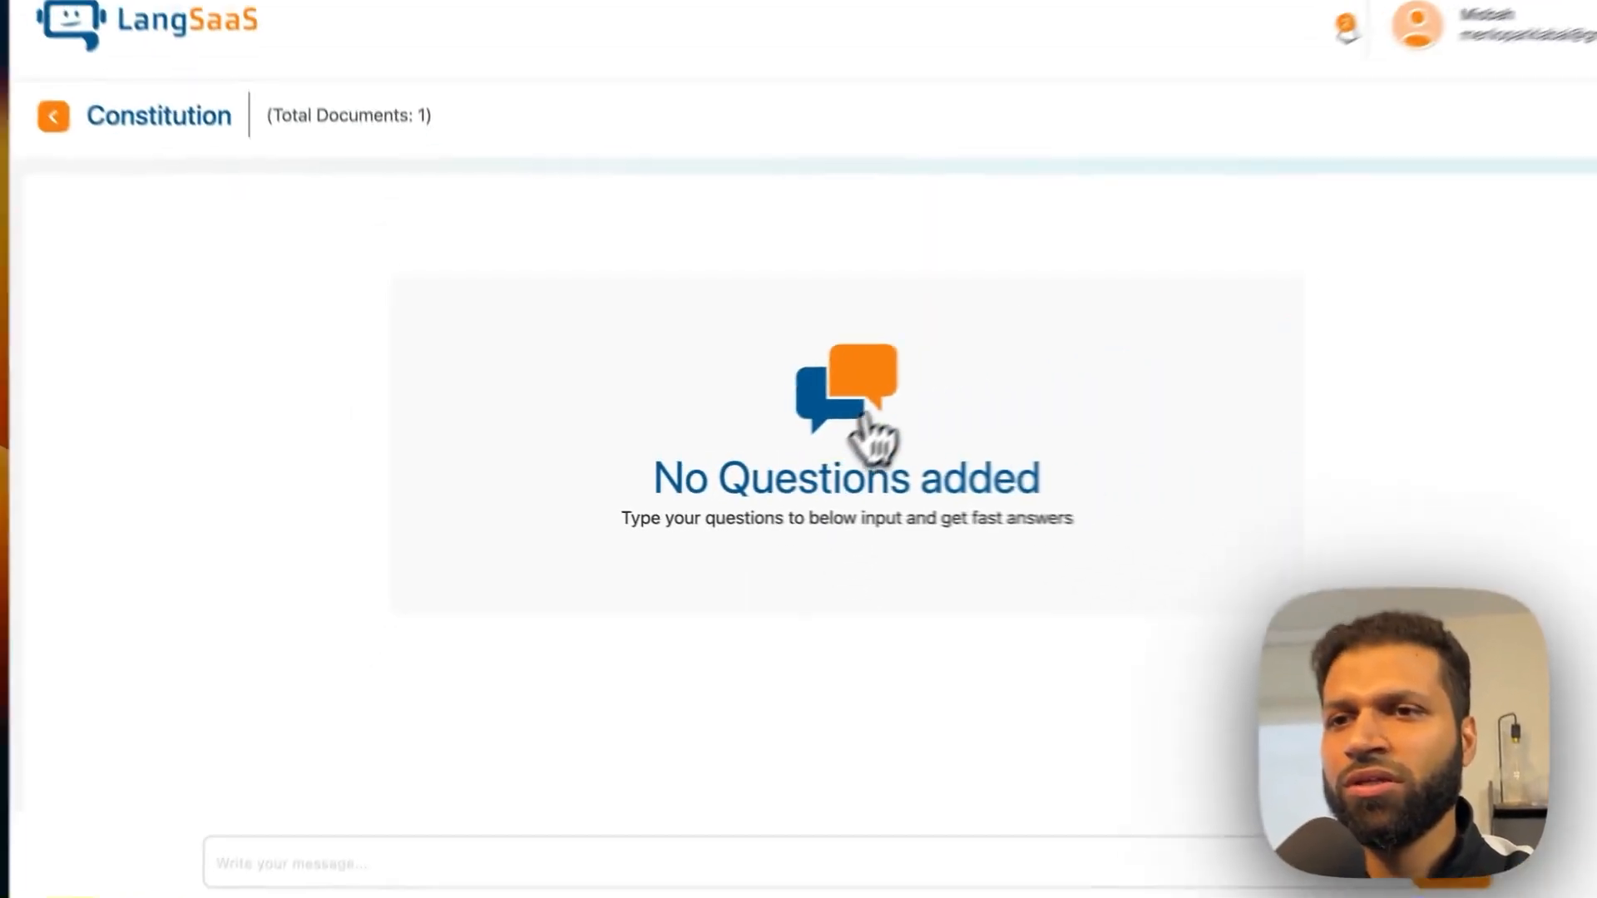
{"action": "type", "text": "What is this document?"}
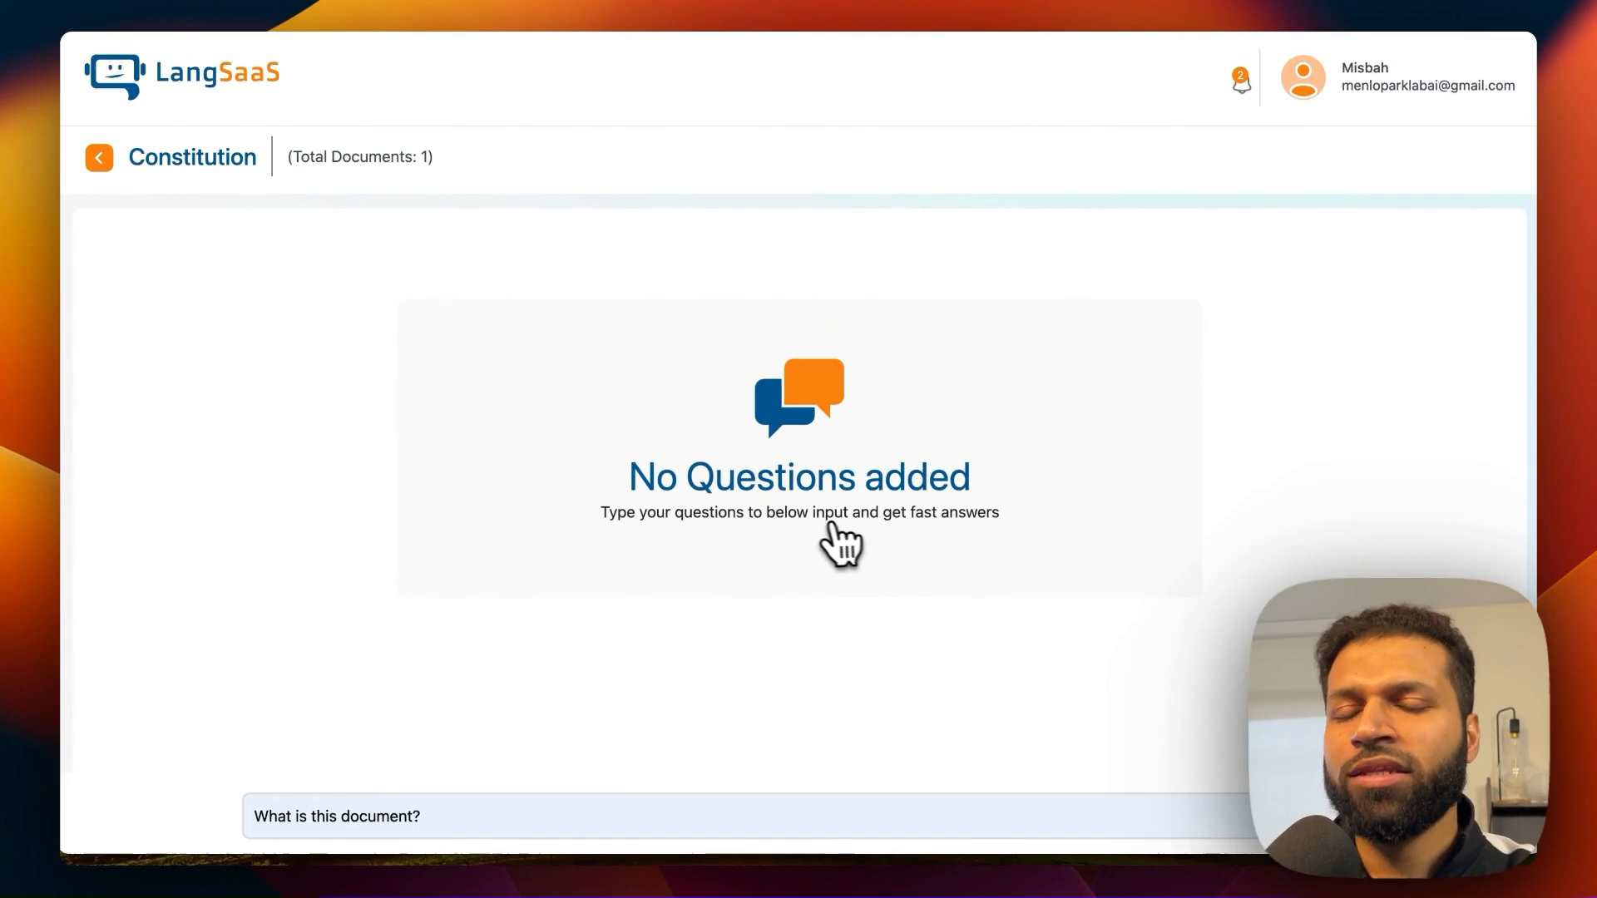
{"action": "mouse_move", "coordinate": [858, 546]}
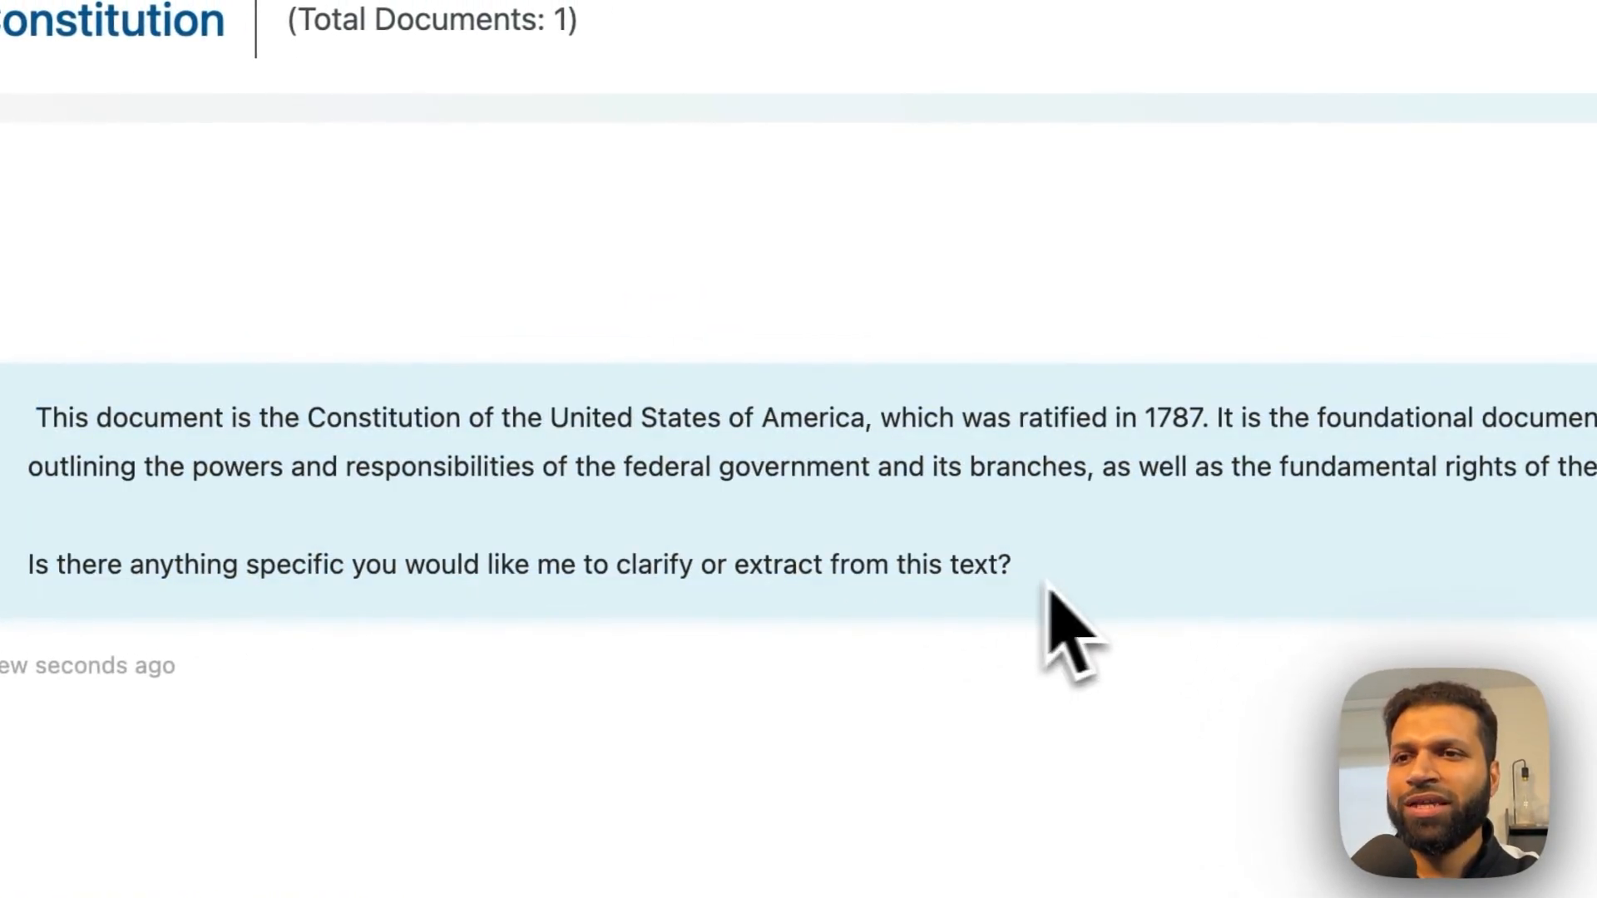
{"action": "mouse_move", "coordinate": [901, 570]}
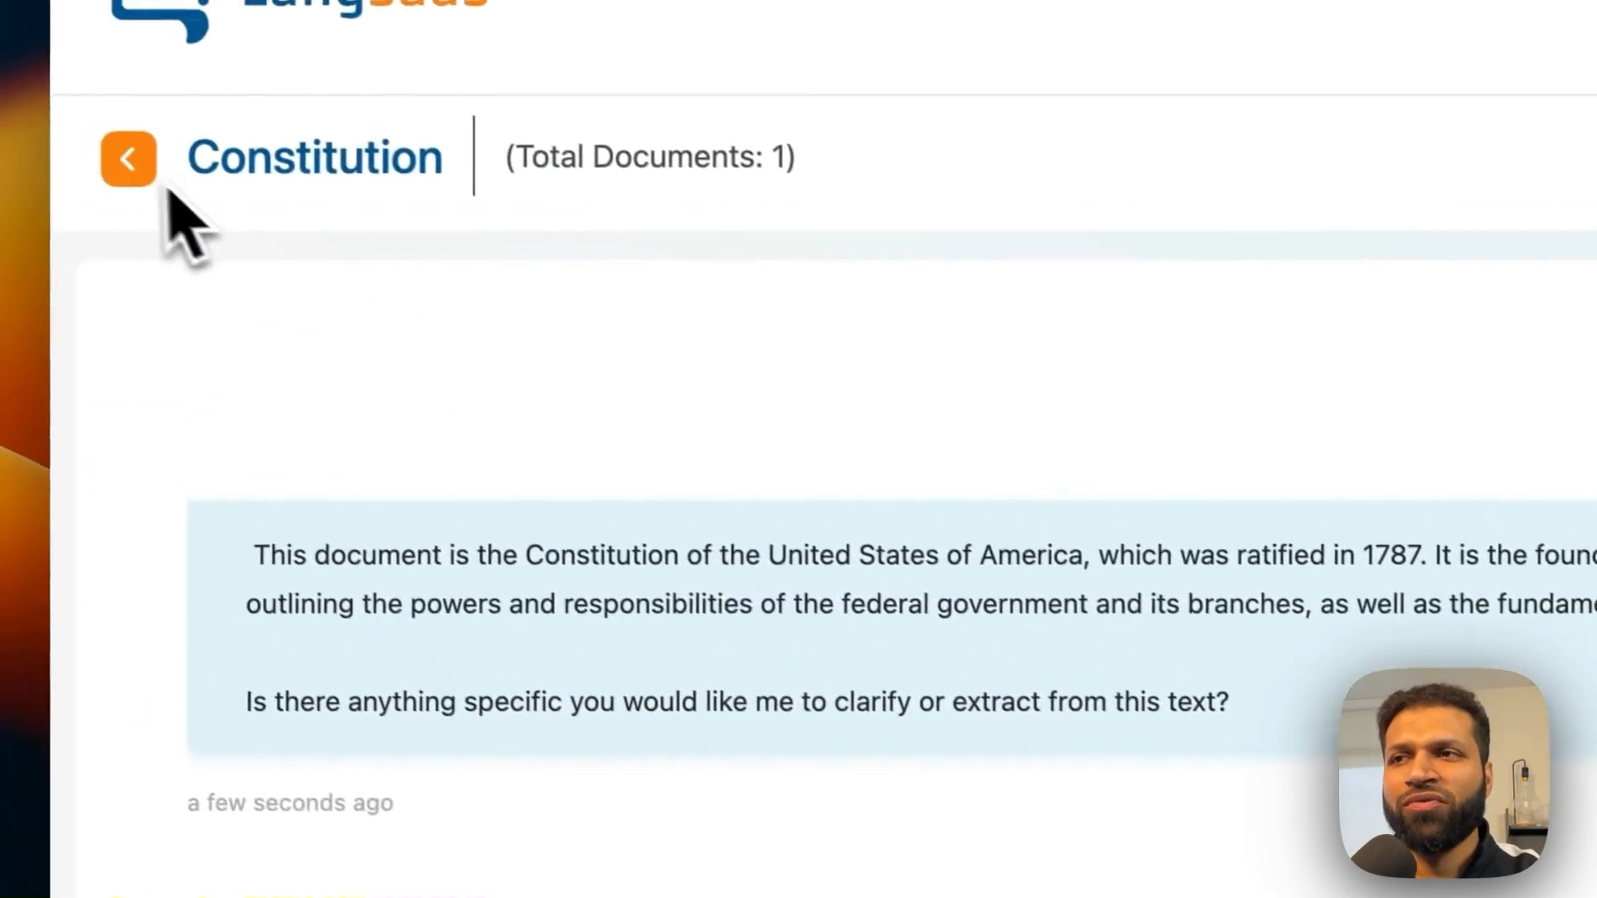
{"action": "left_click", "coordinate": [128, 156]}
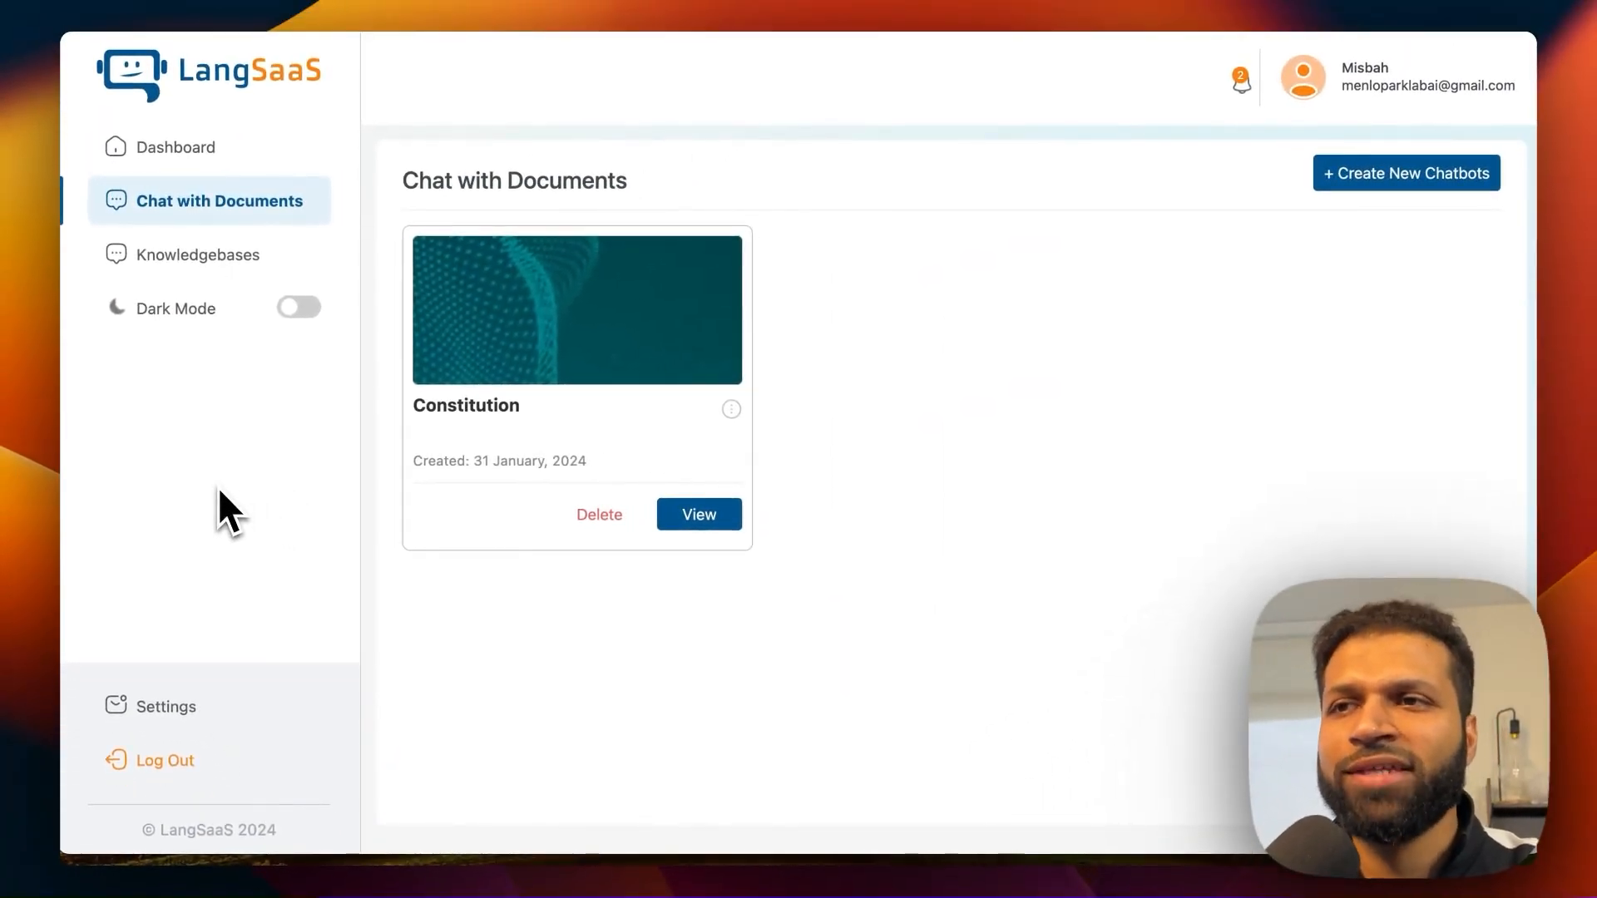
{"action": "mouse_move", "coordinate": [859, 385]}
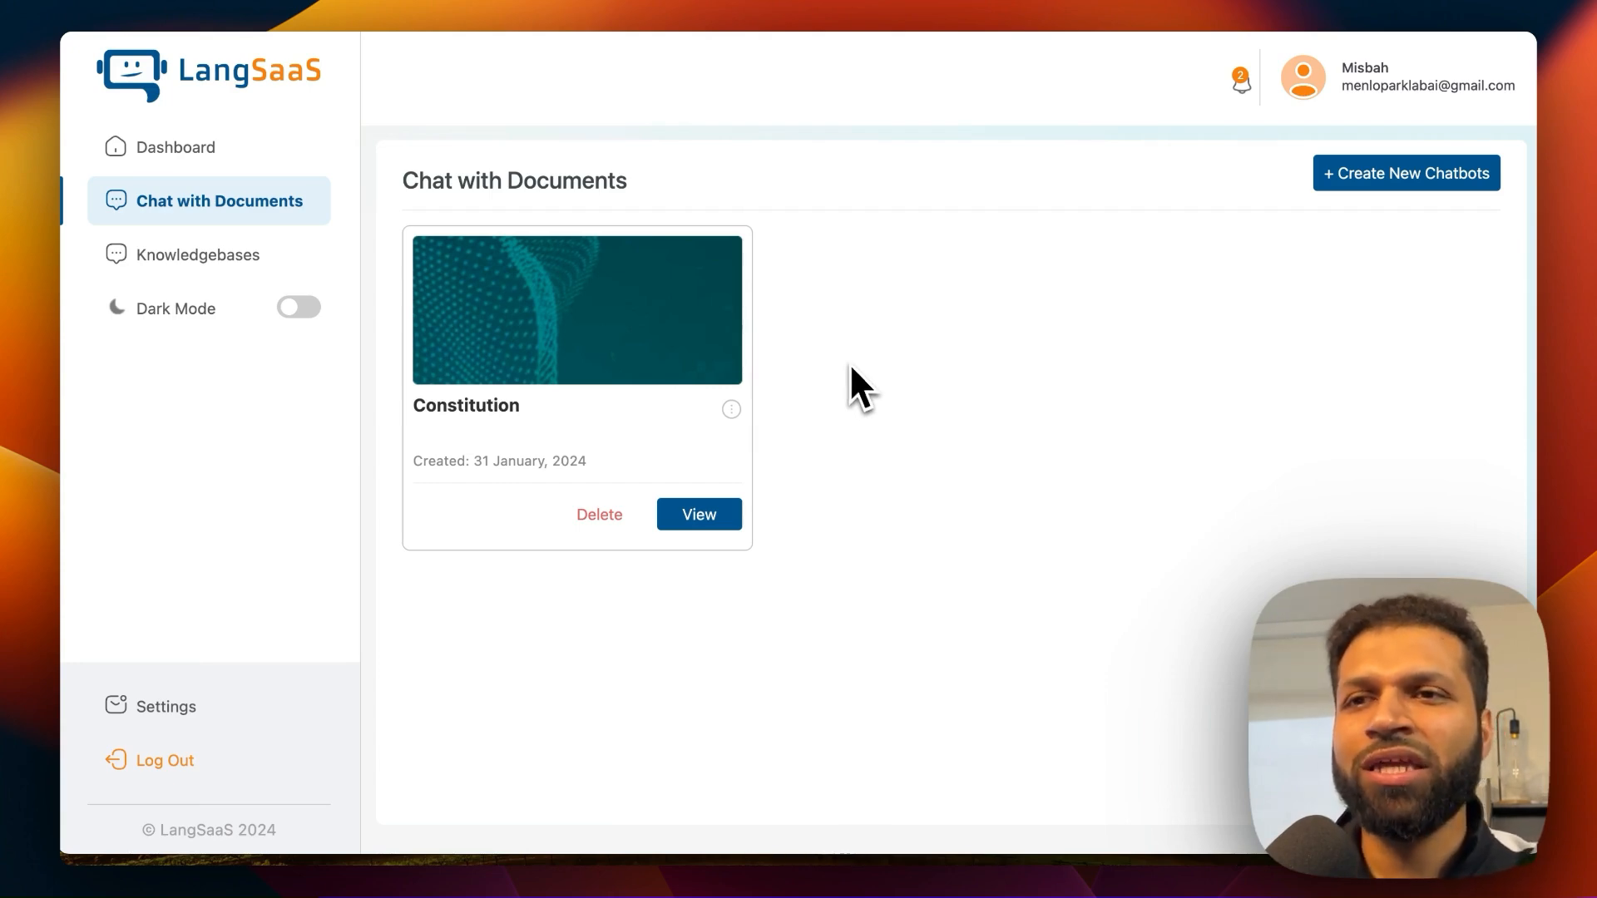
{"action": "mouse_move", "coordinate": [873, 397]}
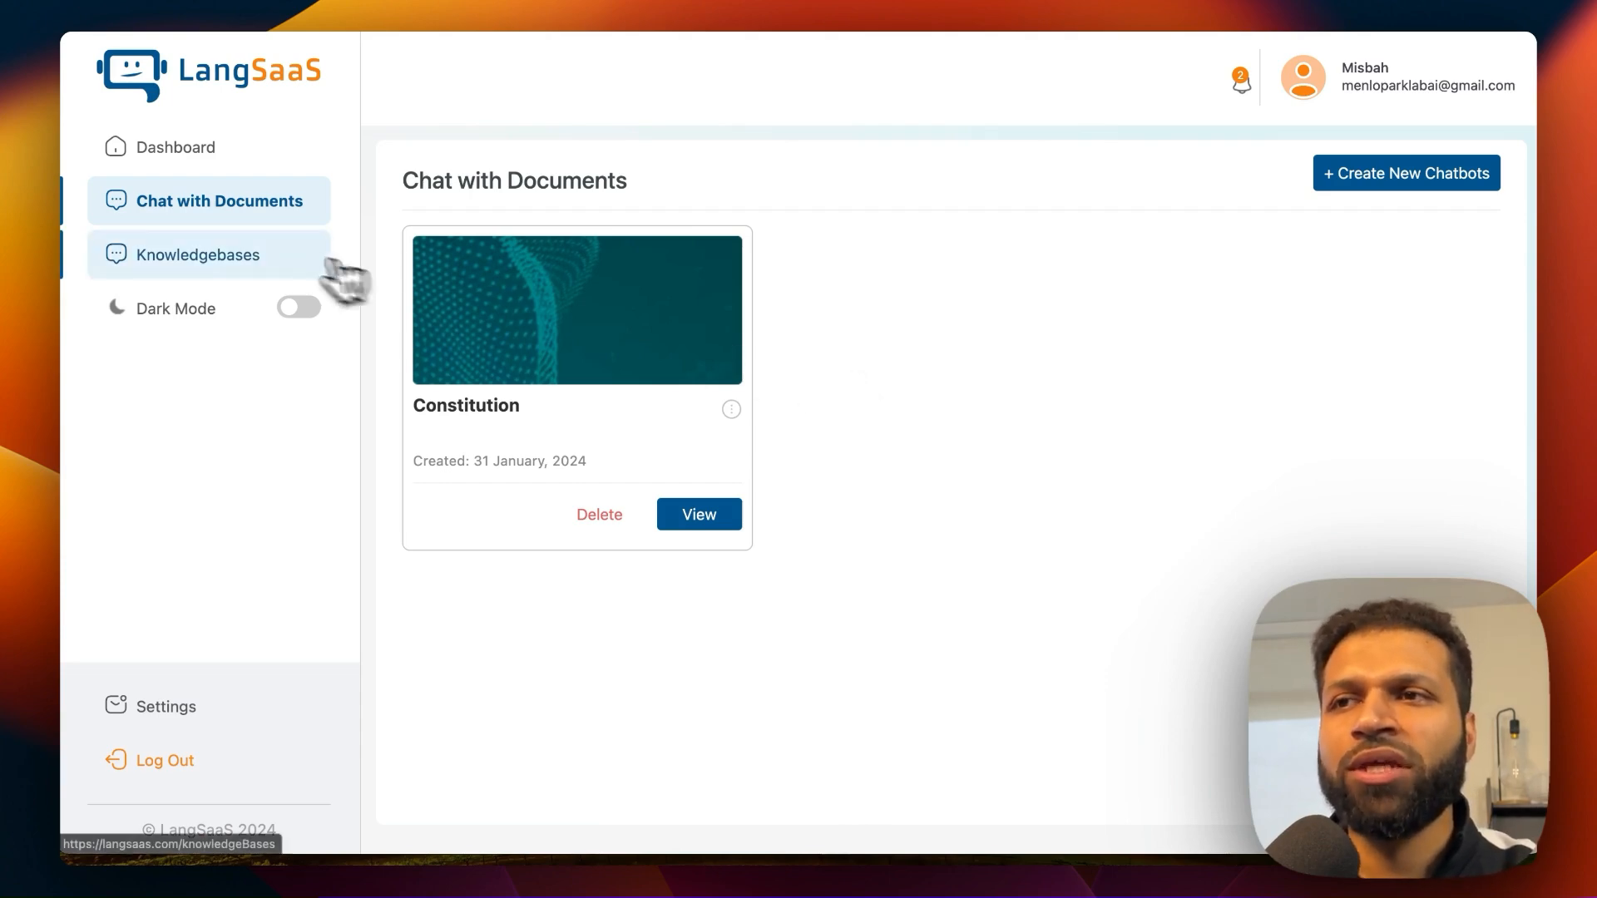
- Go to the Dashboard showing two chatbots, two documents and two questions used
{"action": "left_click", "coordinate": [175, 146]}
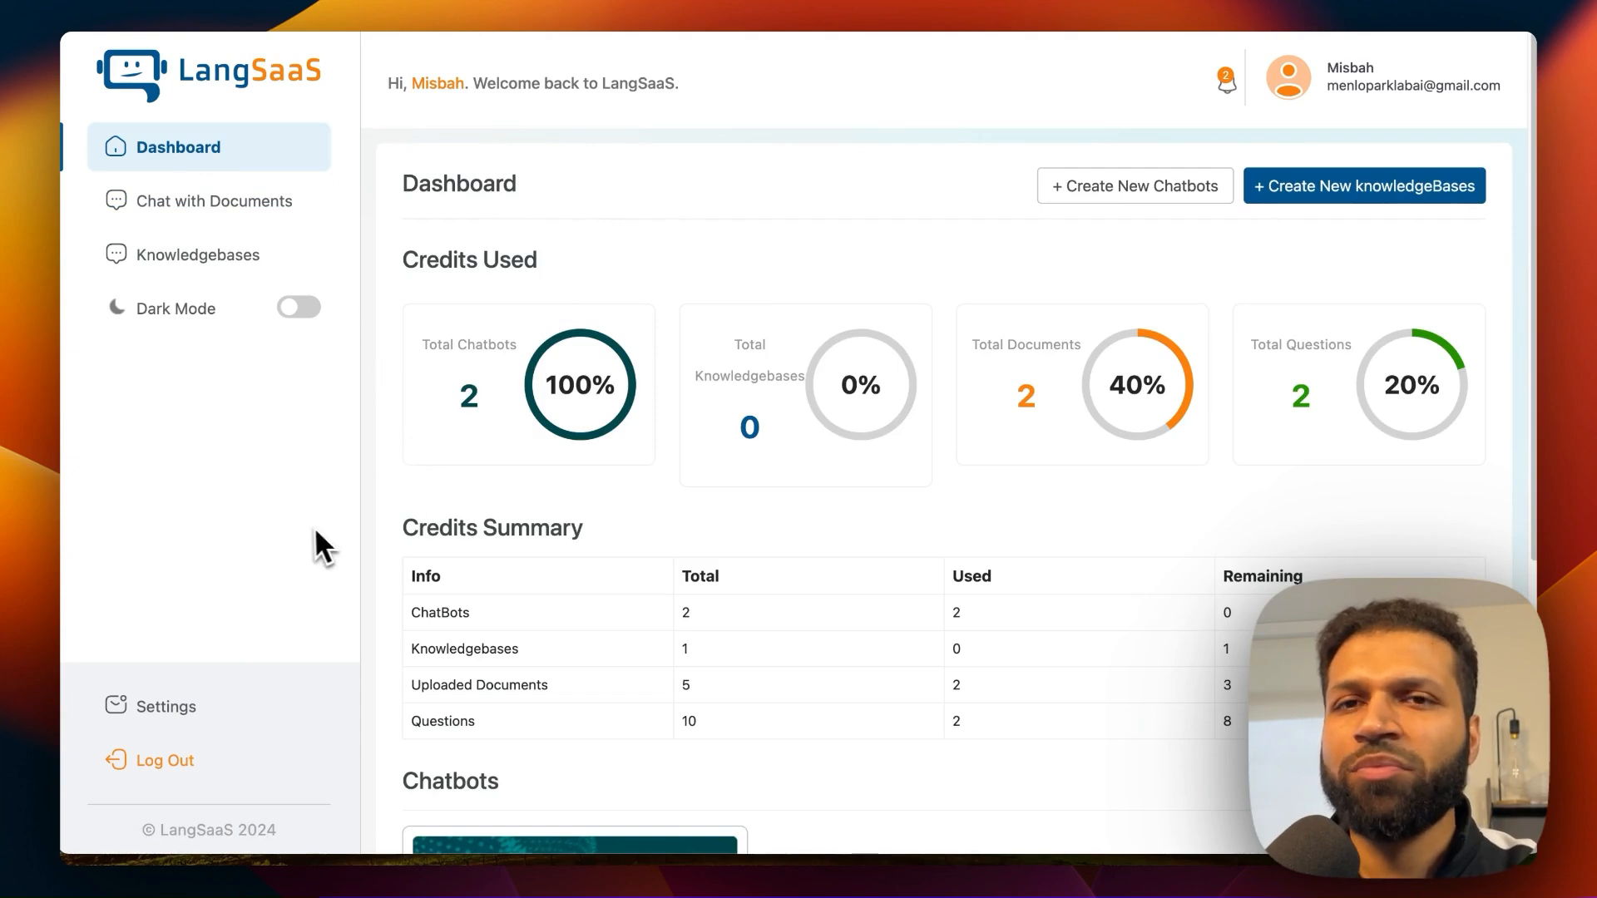
{"action": "mouse_move", "coordinate": [171, 662]}
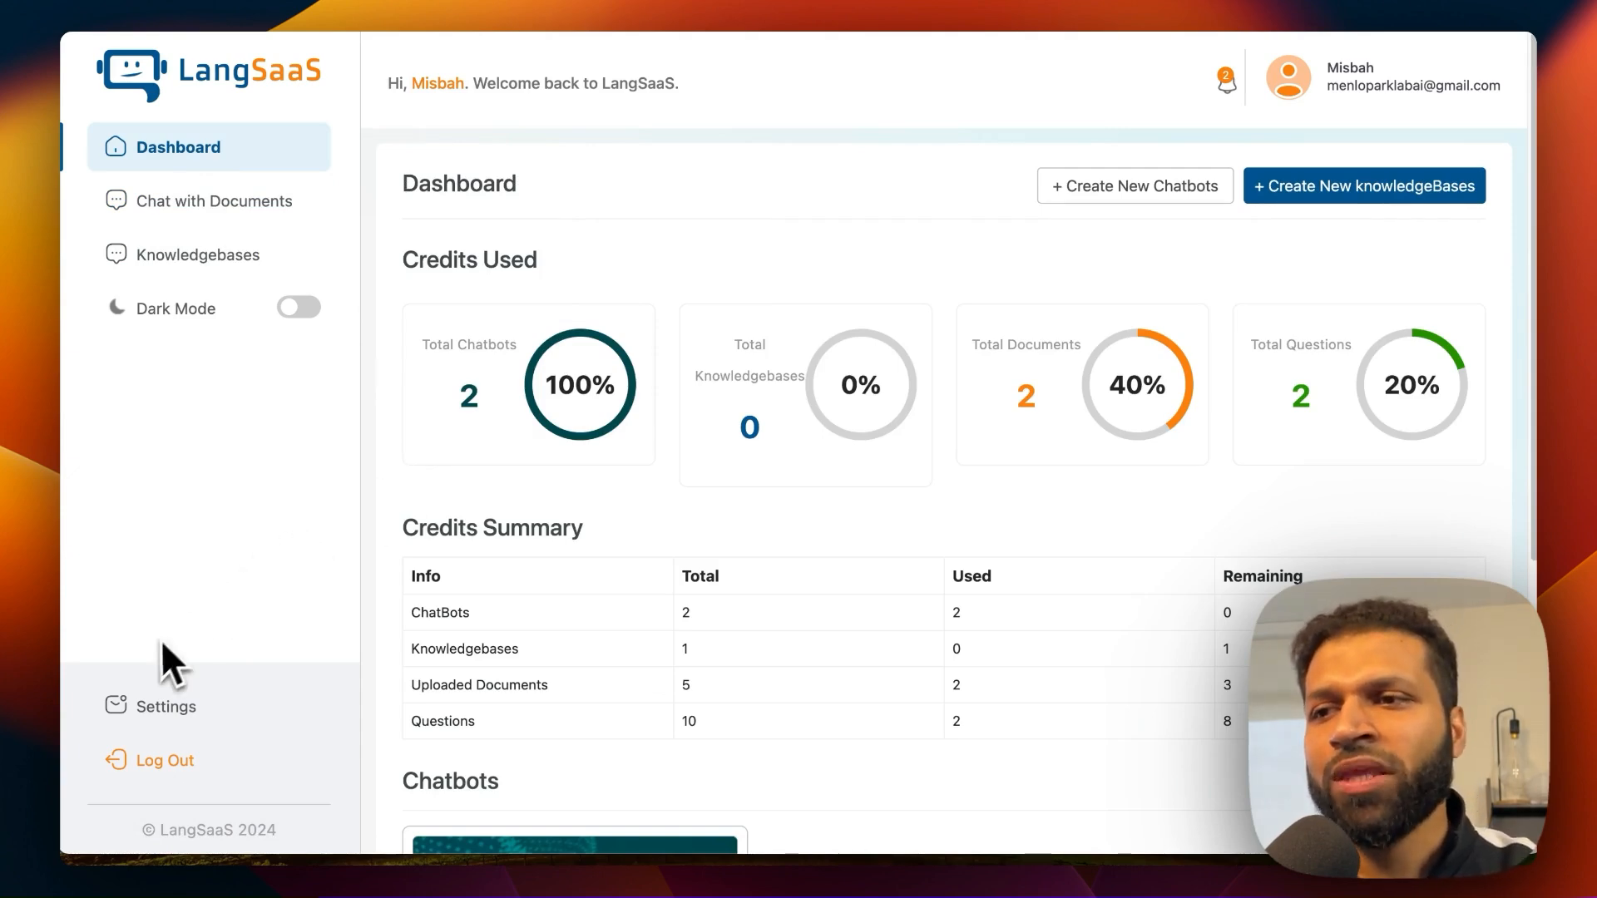
- View the Forever Free plan in Settings and bring up pricing via Manage Subscriptions
{"action": "left_click", "coordinate": [168, 705]}
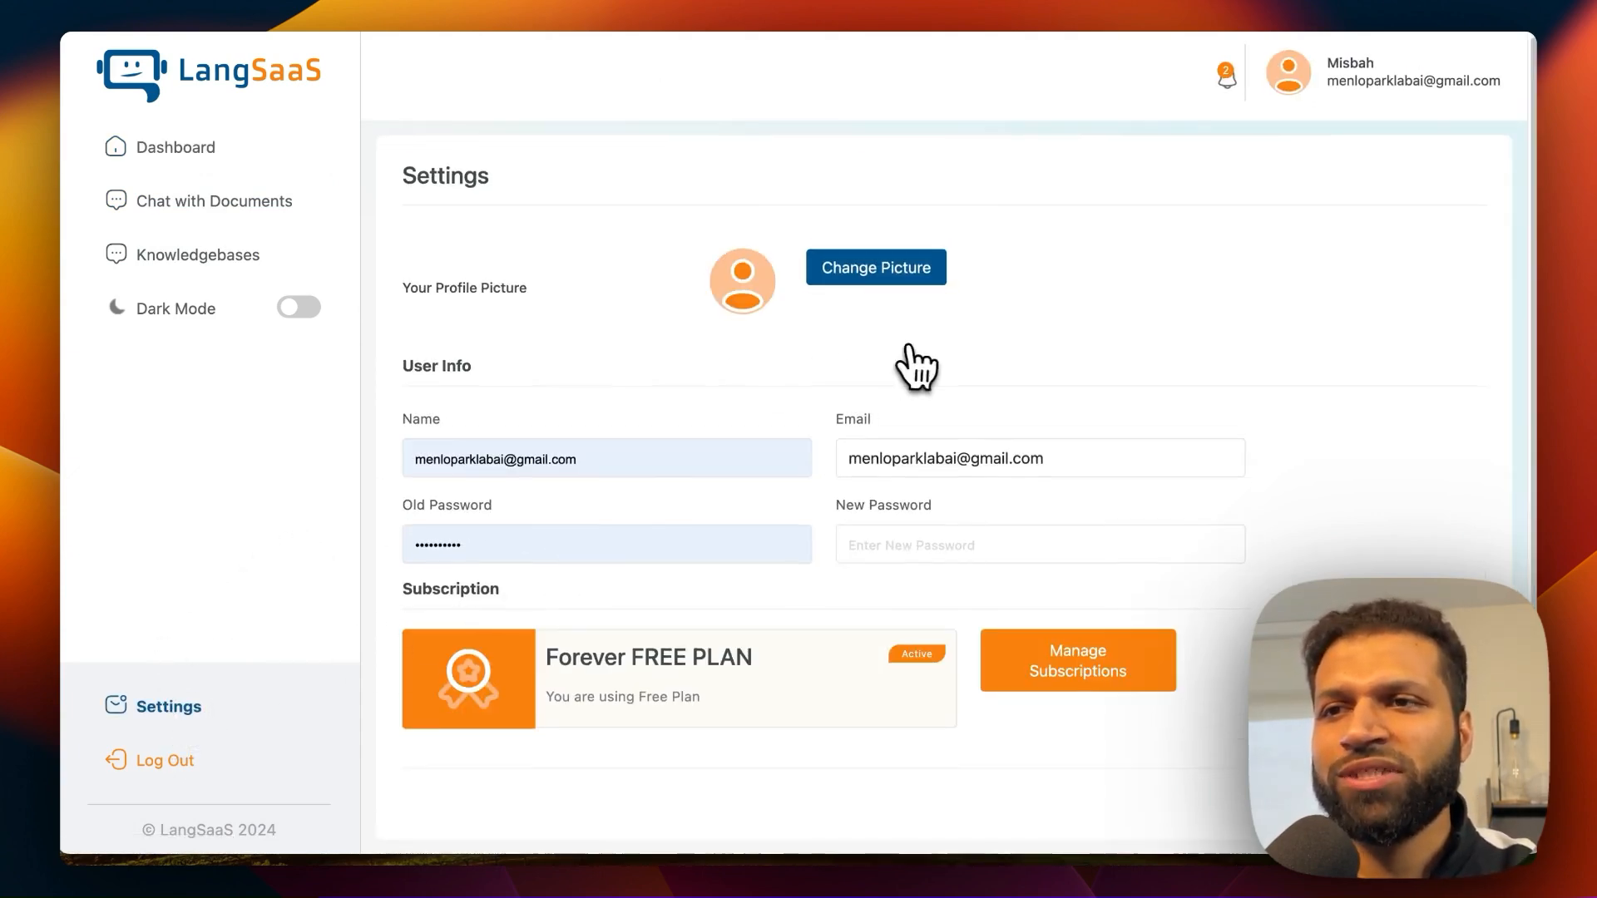
{"action": "mouse_move", "coordinate": [902, 589]}
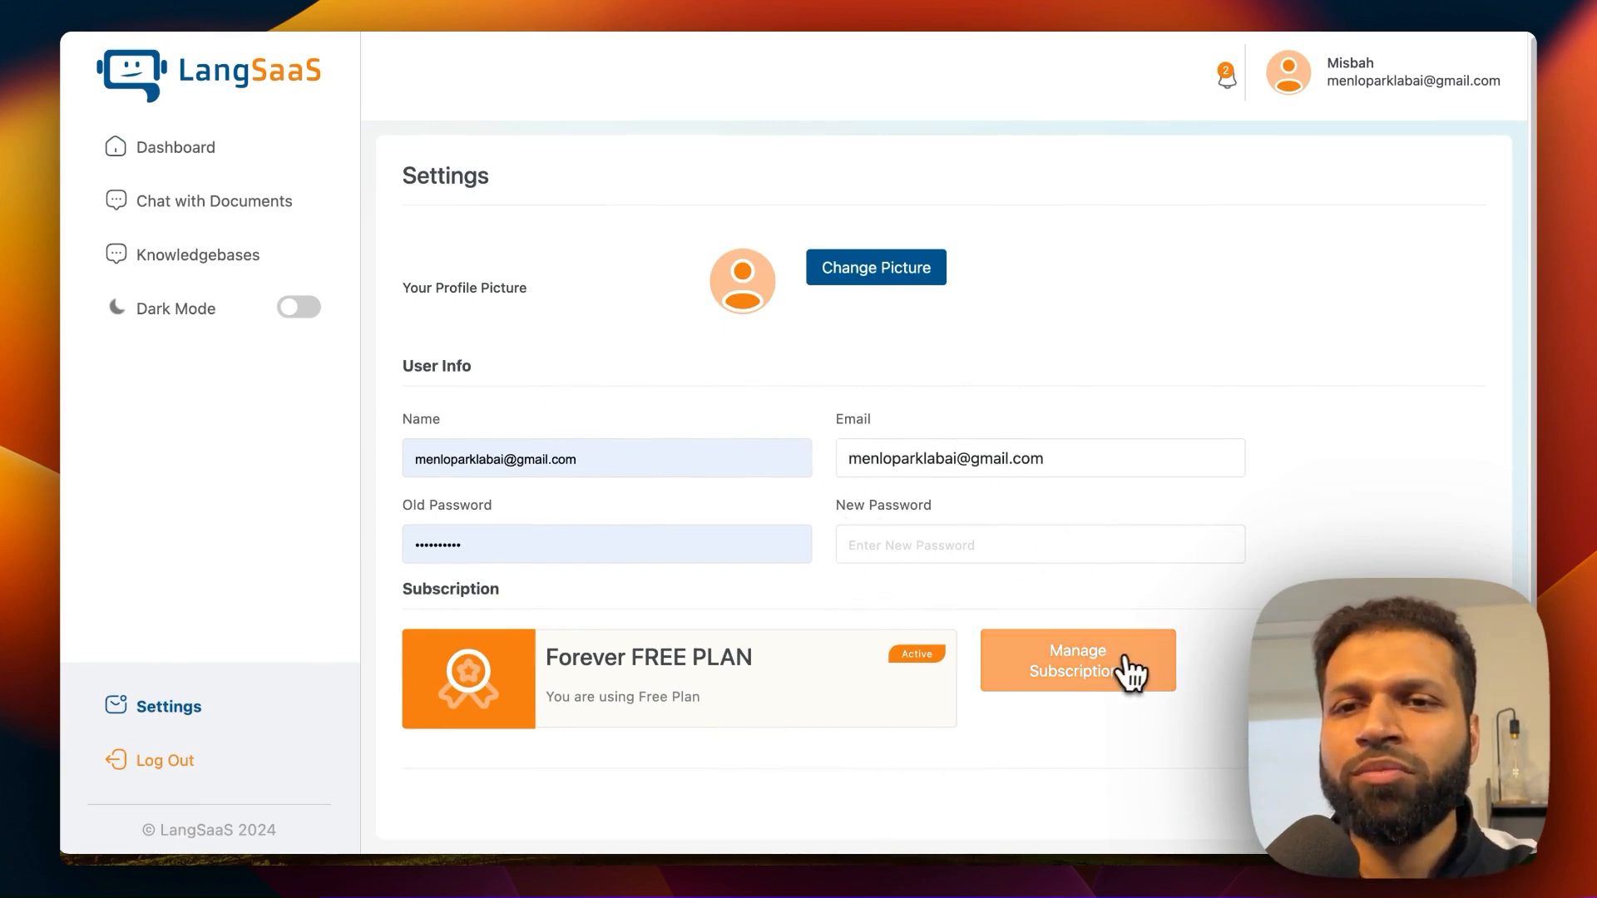
{"action": "left_click", "coordinate": [1076, 660]}
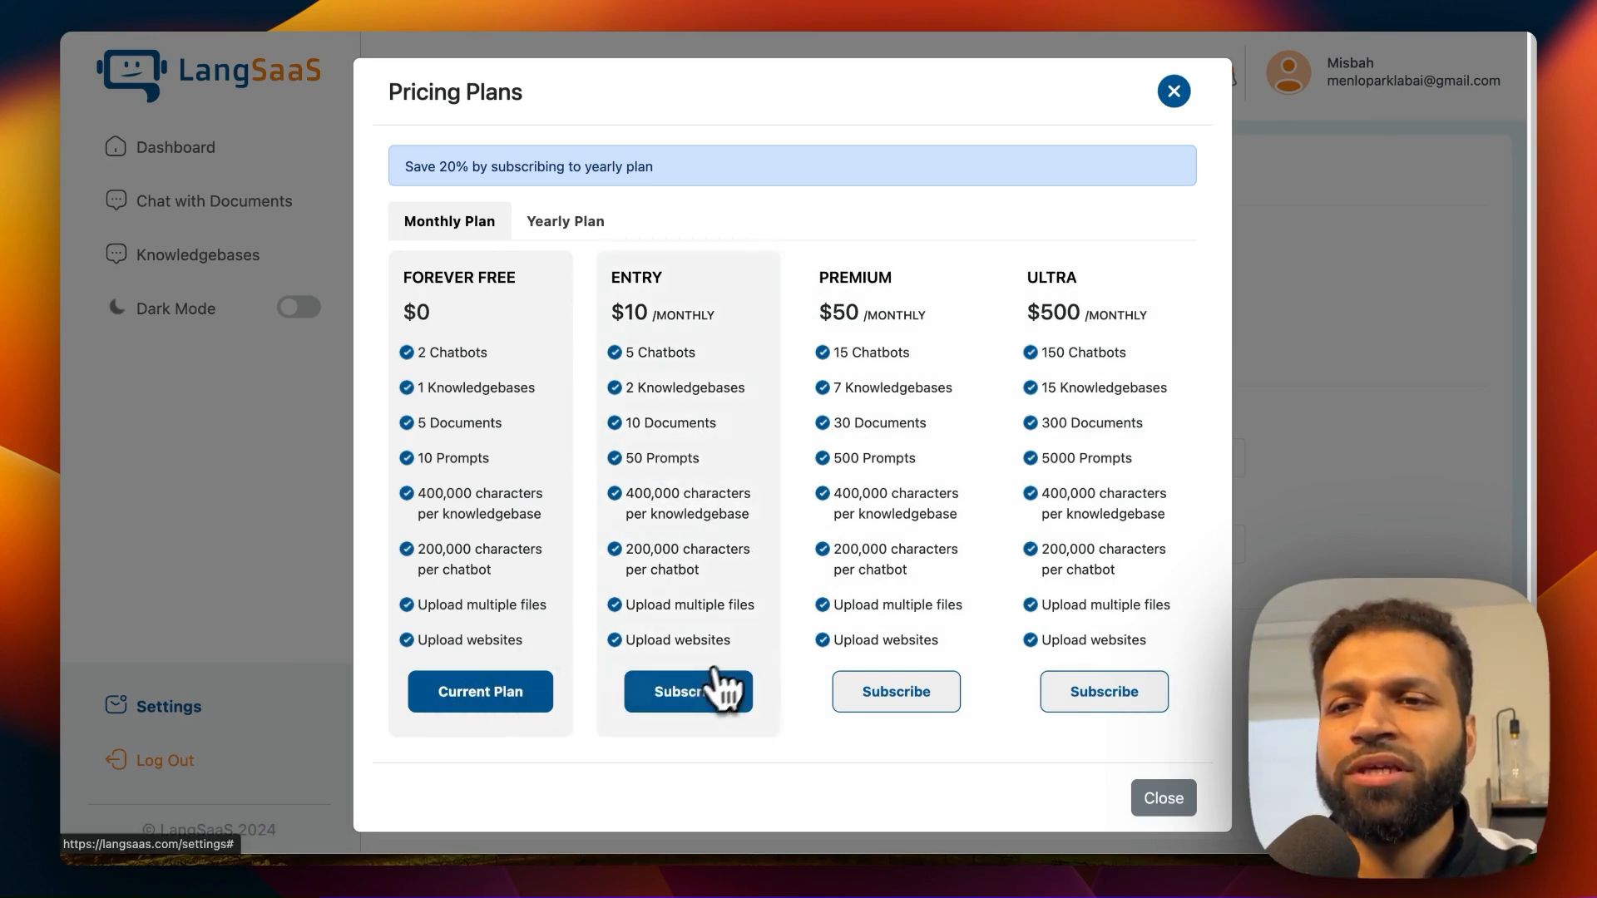
- Subscribe to the $10.00 per month Entry plan, landing on Stripe Checkout in test mode
{"action": "left_click", "coordinate": [689, 692]}
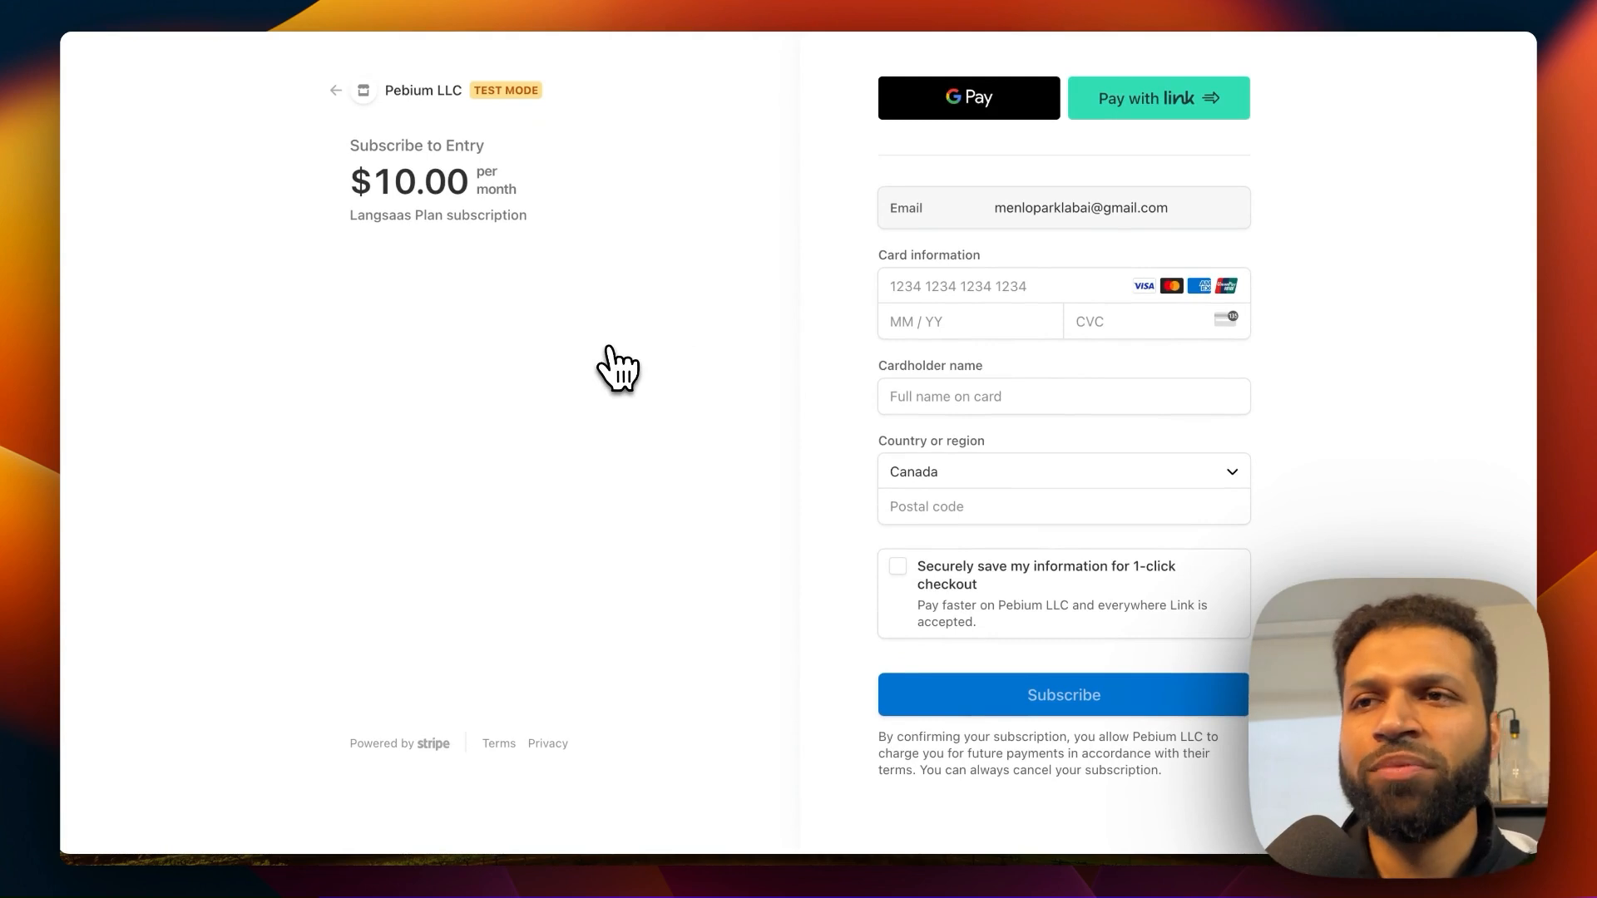
{"action": "mouse_move", "coordinate": [546, 311]}
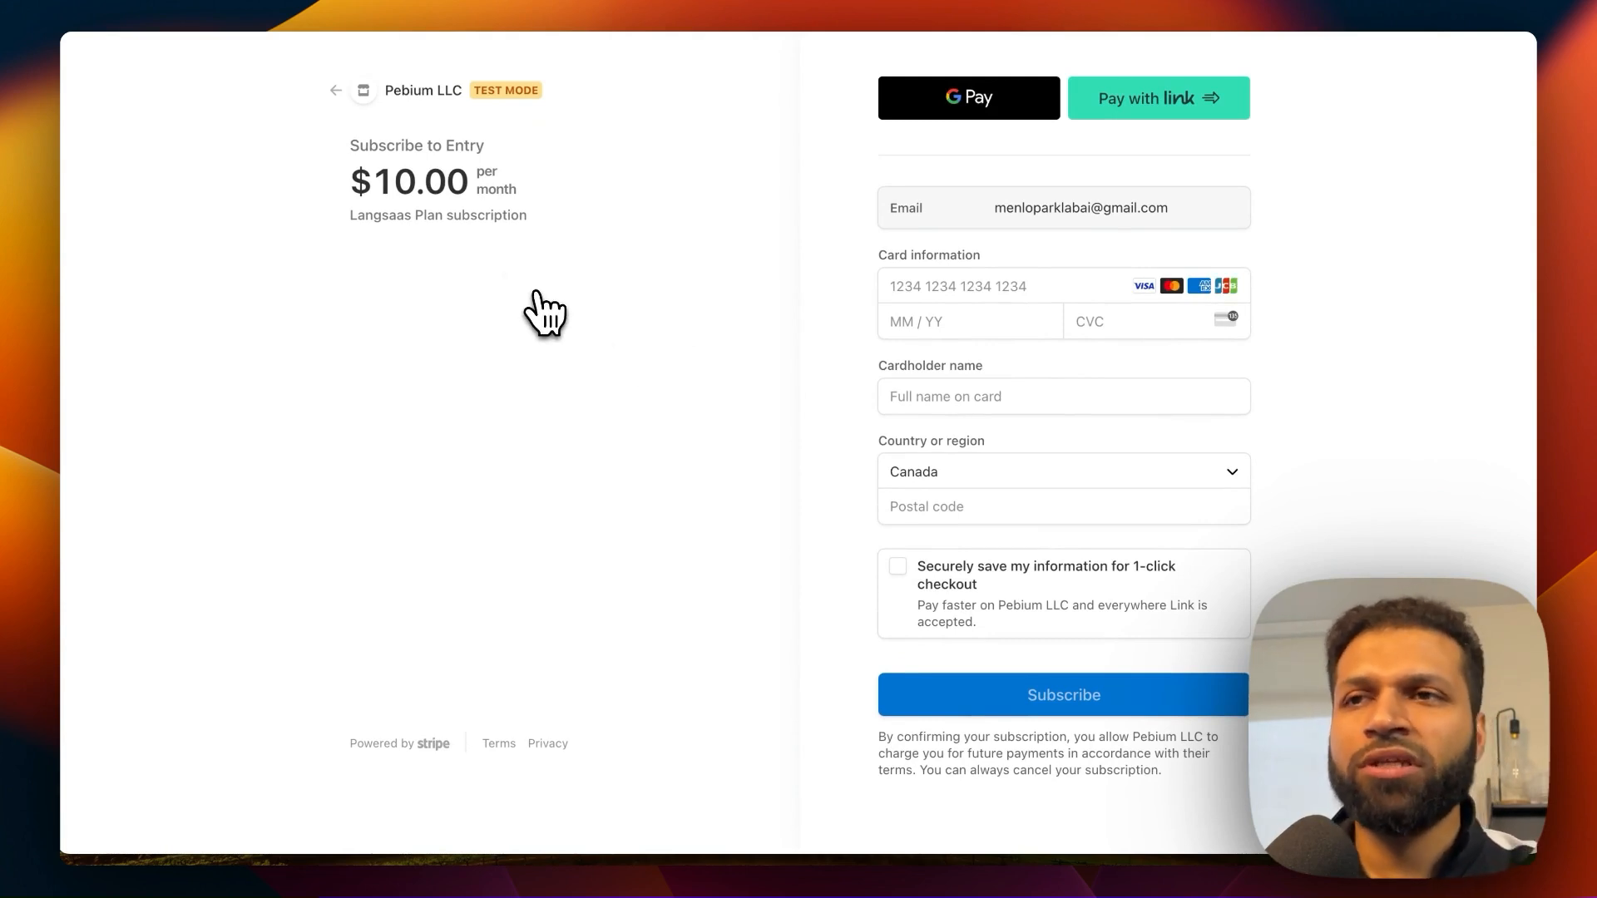
{"action": "mouse_move", "coordinate": [551, 133]}
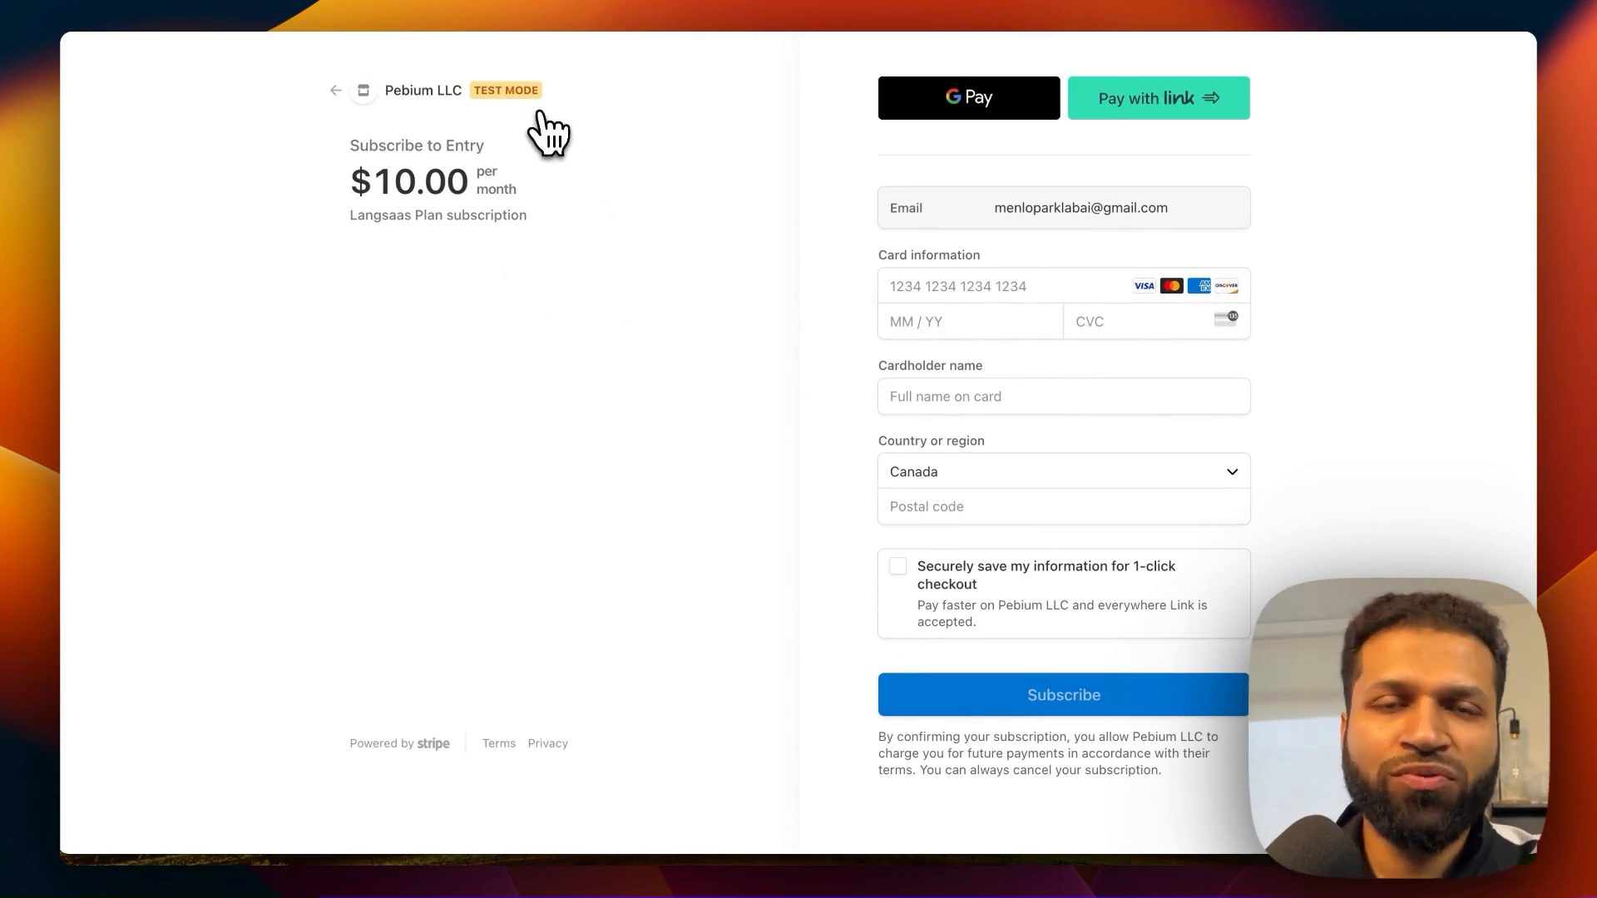
{"action": "mouse_move", "coordinate": [405, 188]}
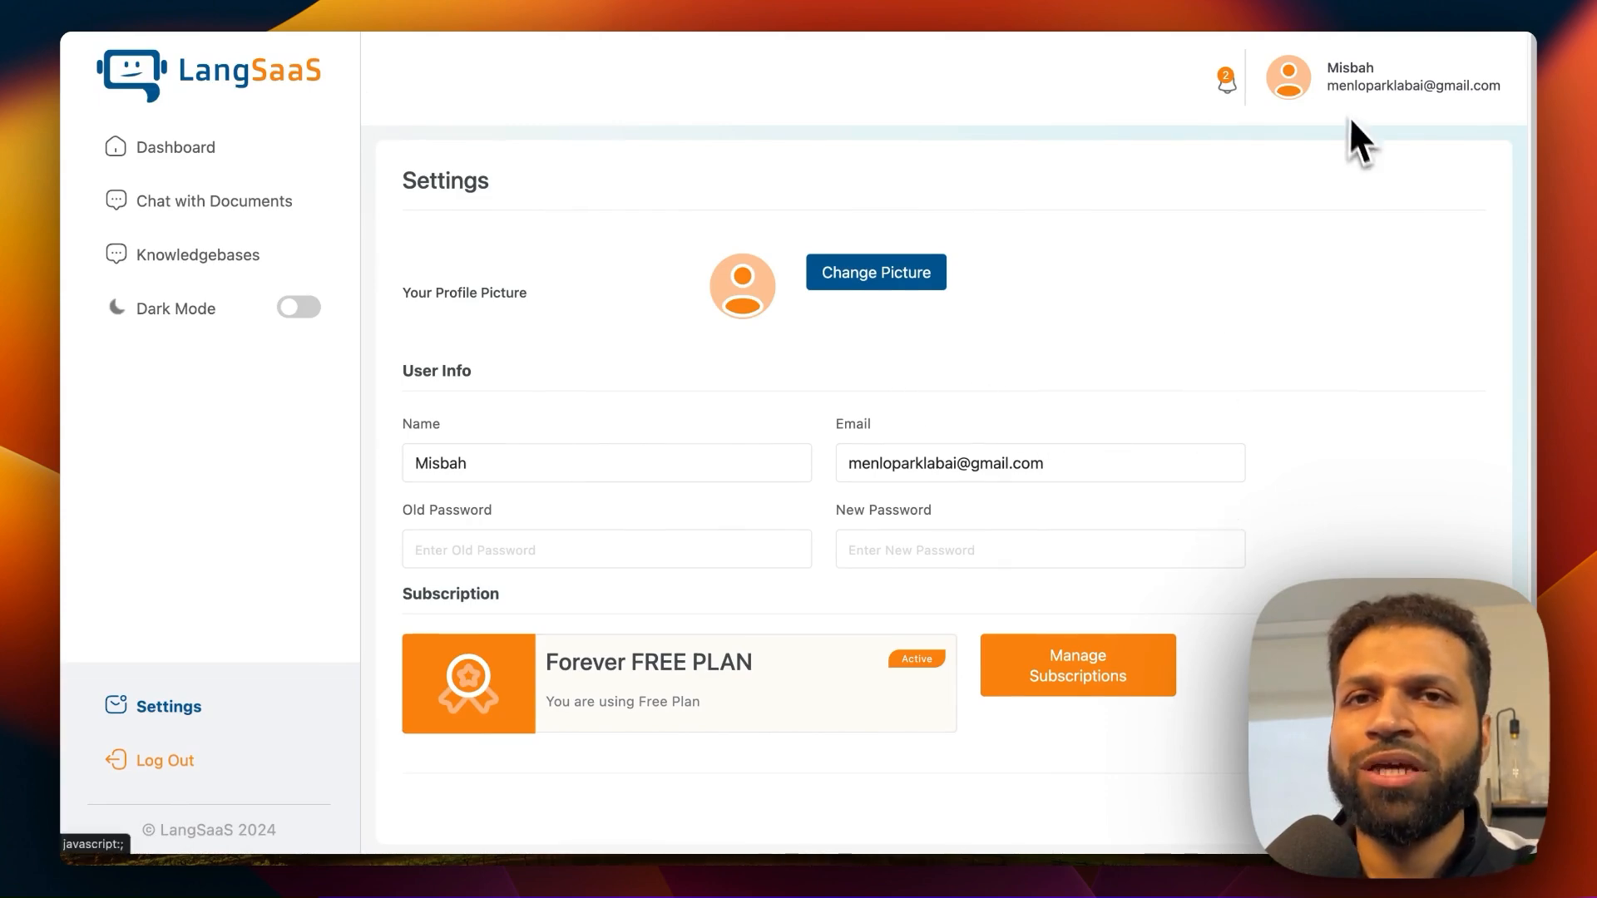
{"action": "mouse_move", "coordinate": [265, 575]}
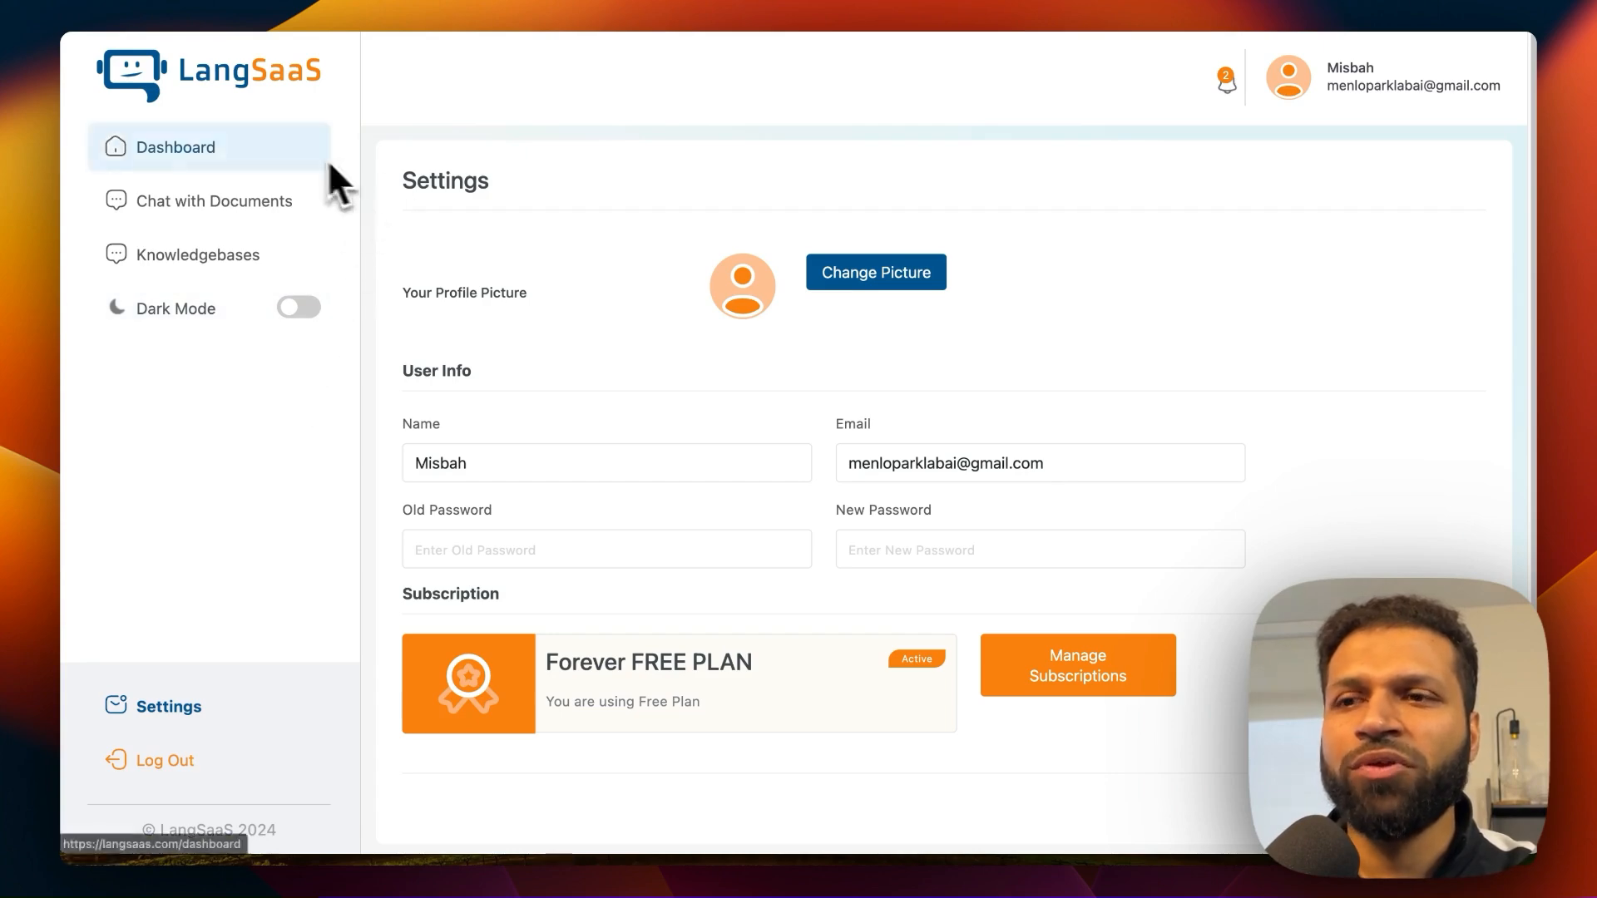
- Return to the LangSaaS homepage and bring up the Get Template request form
{"action": "left_click", "coordinate": [164, 760]}
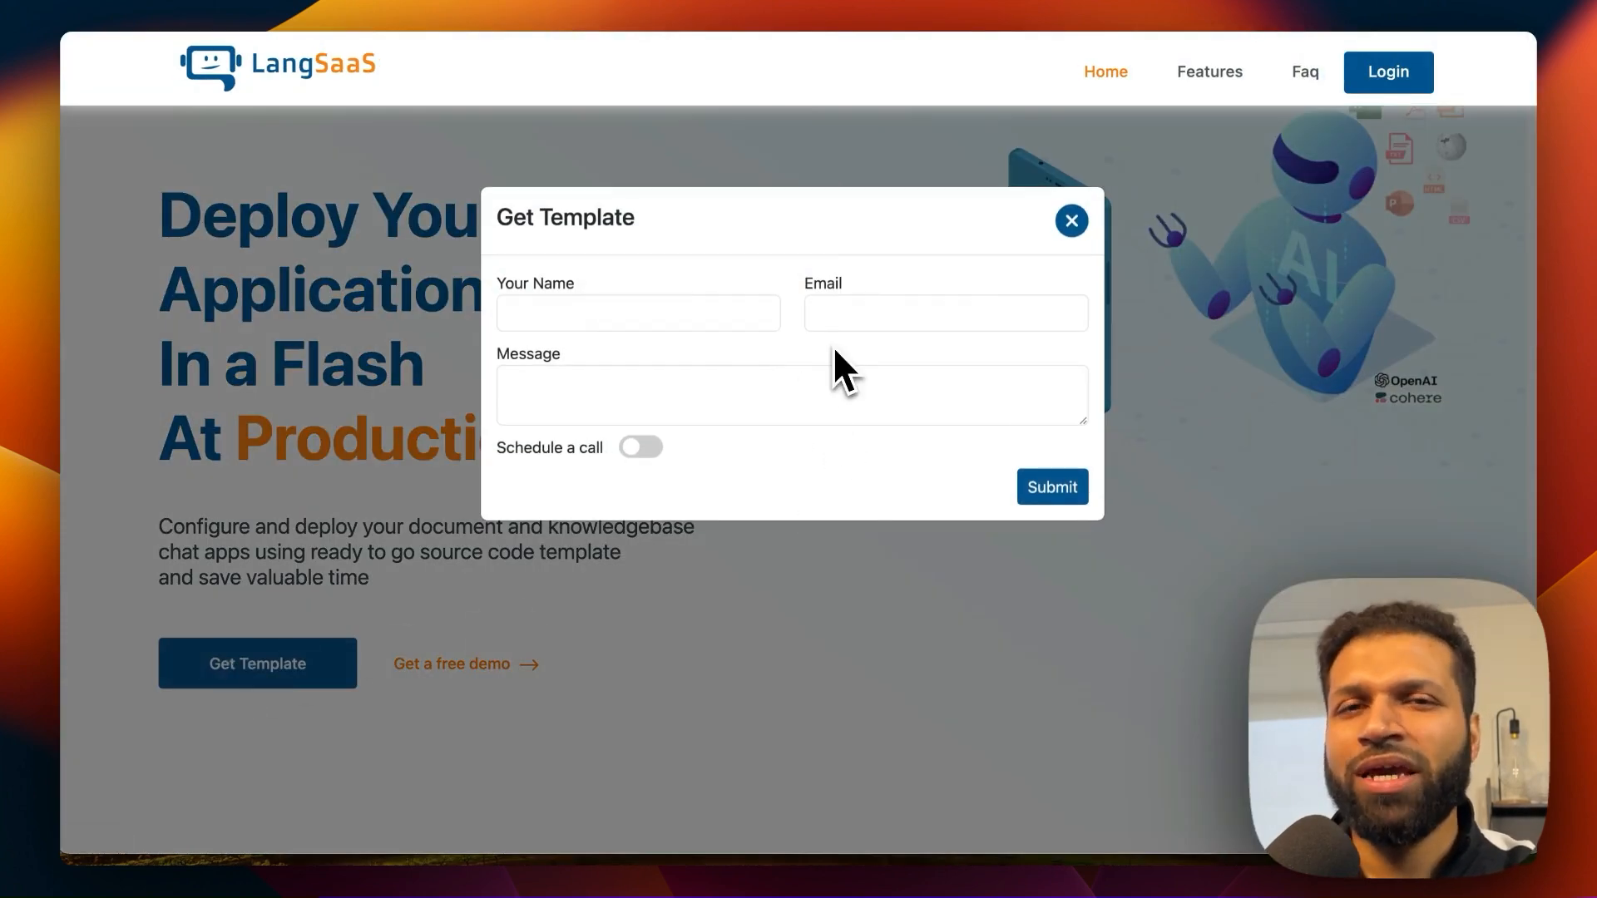
{"action": "mouse_move", "coordinate": [815, 371]}
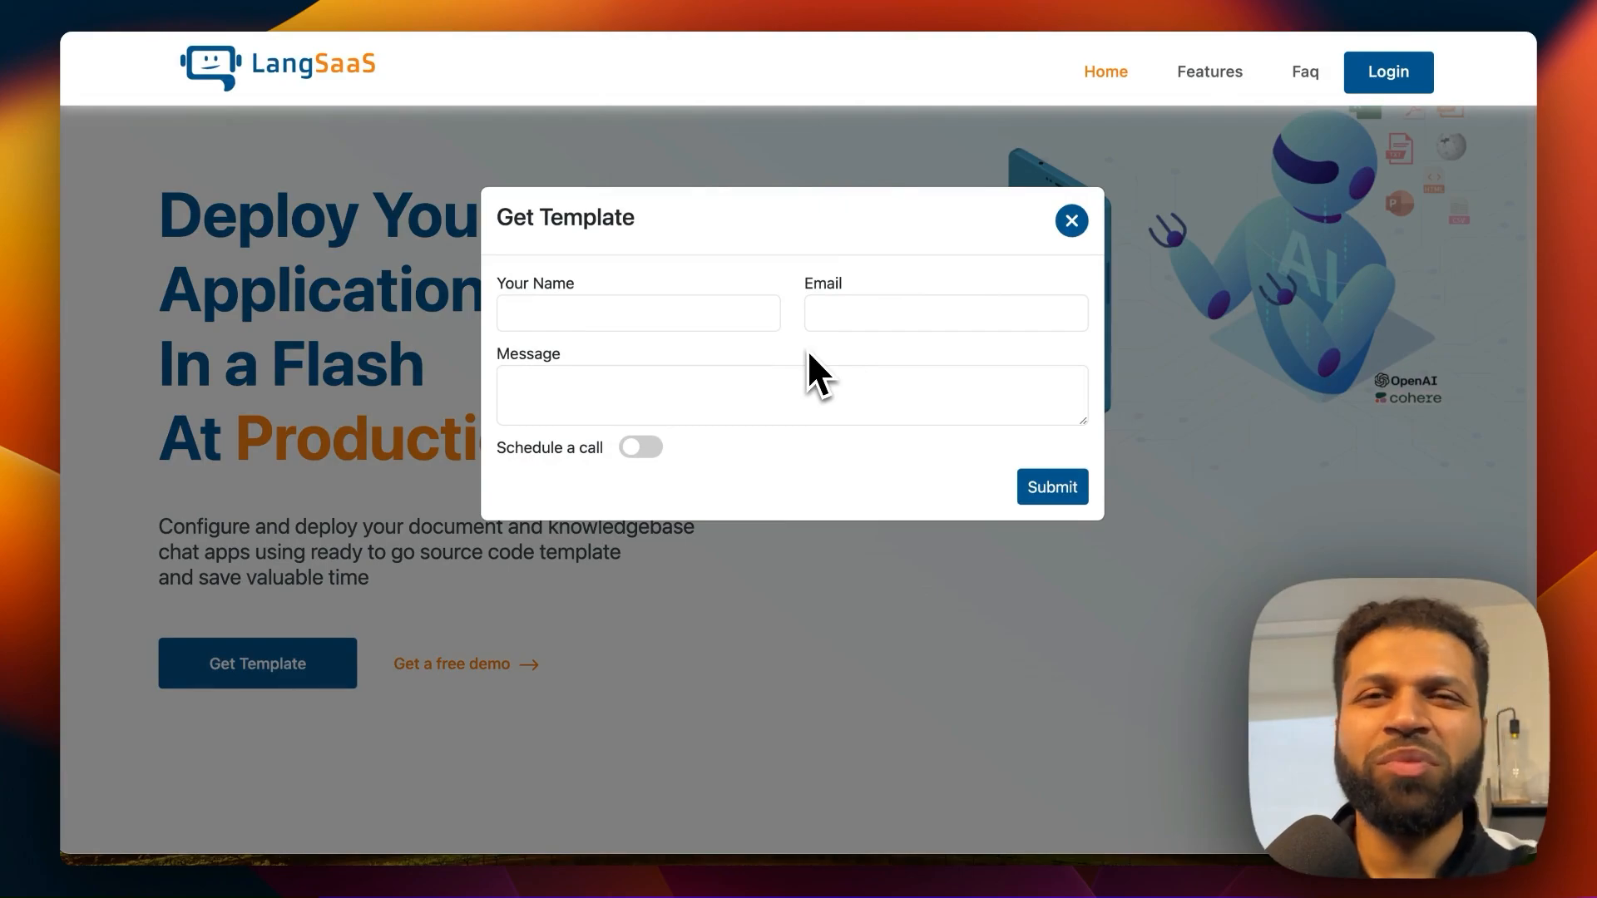